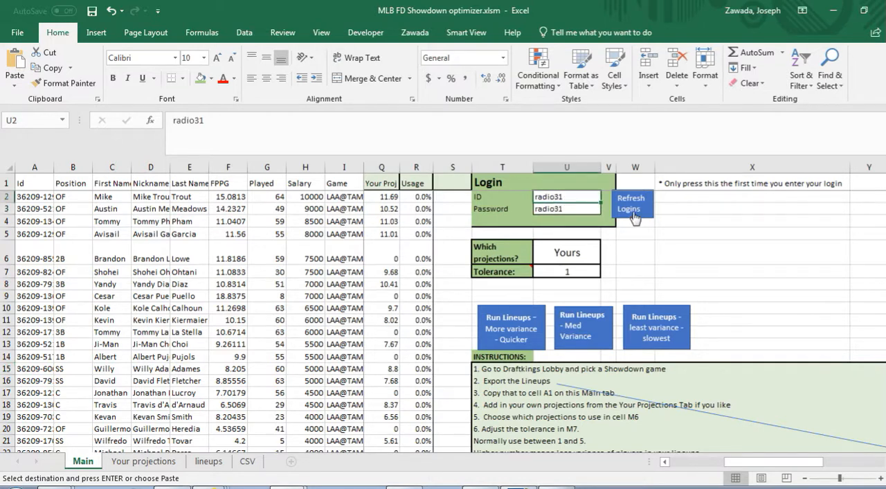
pyautogui.moveTo(637, 214)
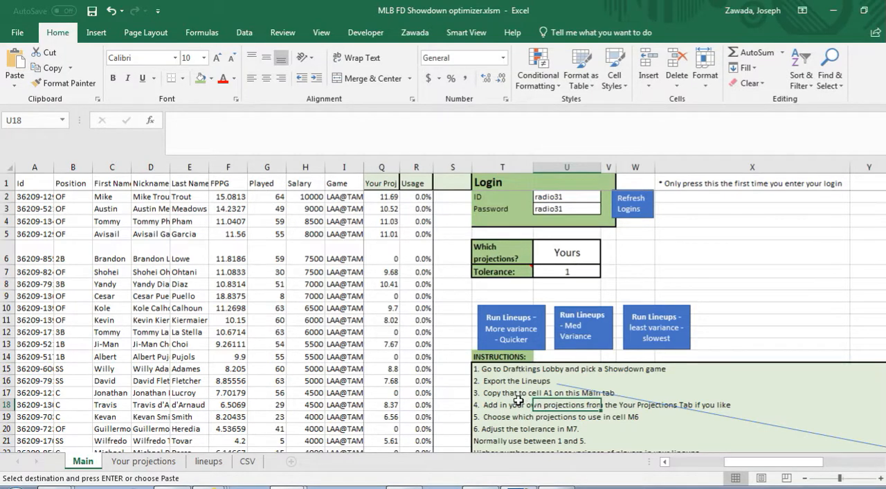
# Switch to 'screens of DK.docx' and scroll to the $250 MLB Small Sac Fly entry page.
pyautogui.click(502, 428)
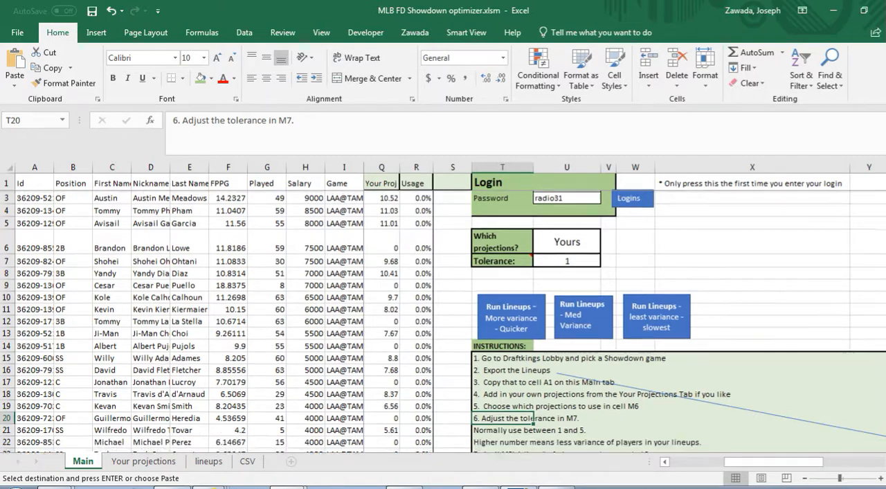
pyautogui.scroll(-3)
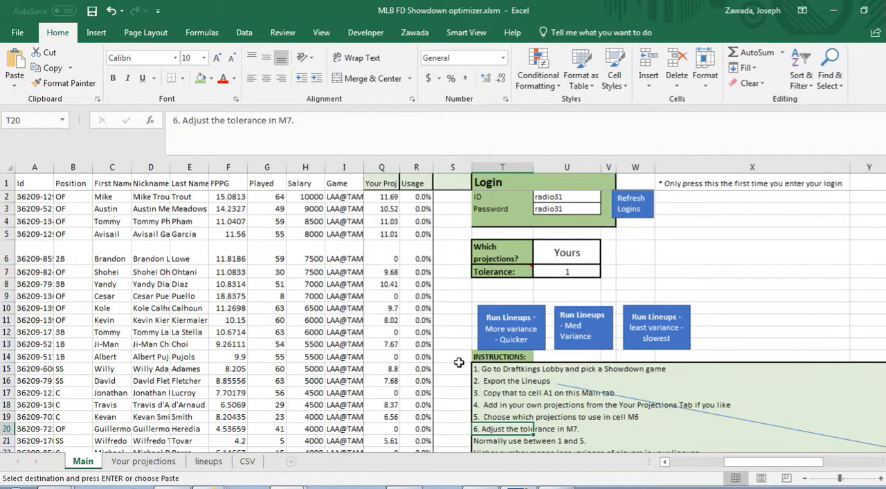
pyautogui.moveTo(109, 221)
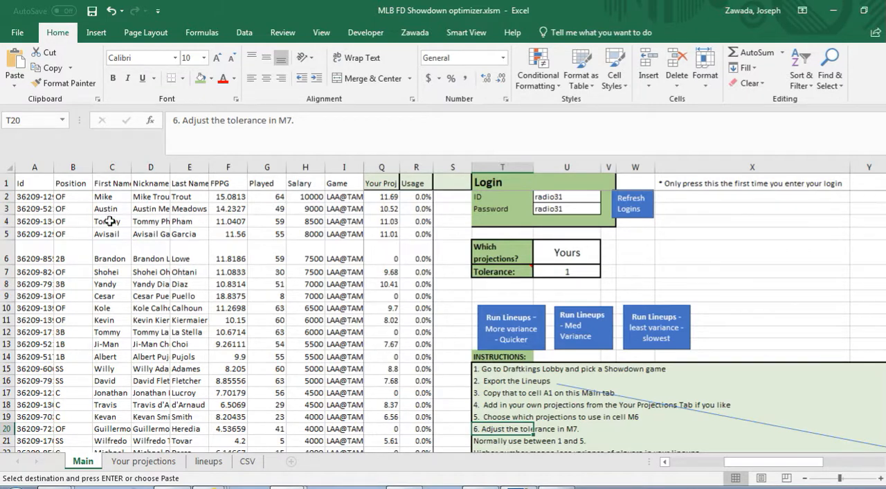
pyautogui.click(34, 183)
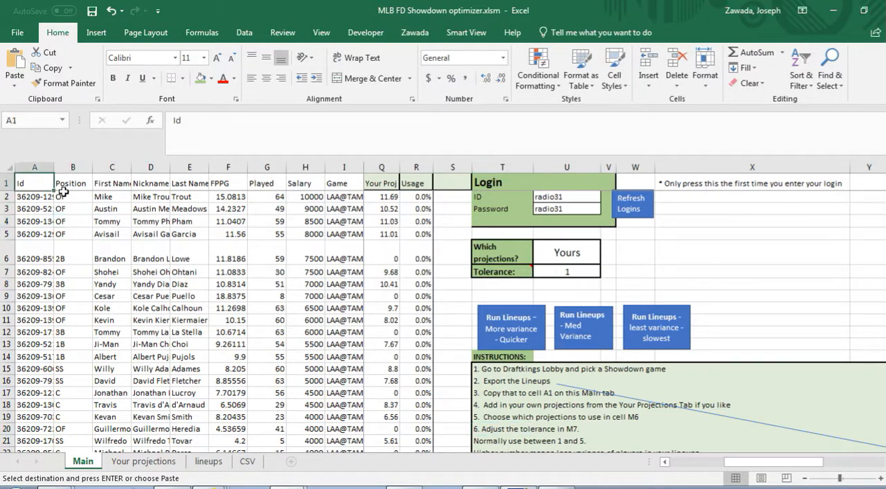
pyautogui.click(72, 196)
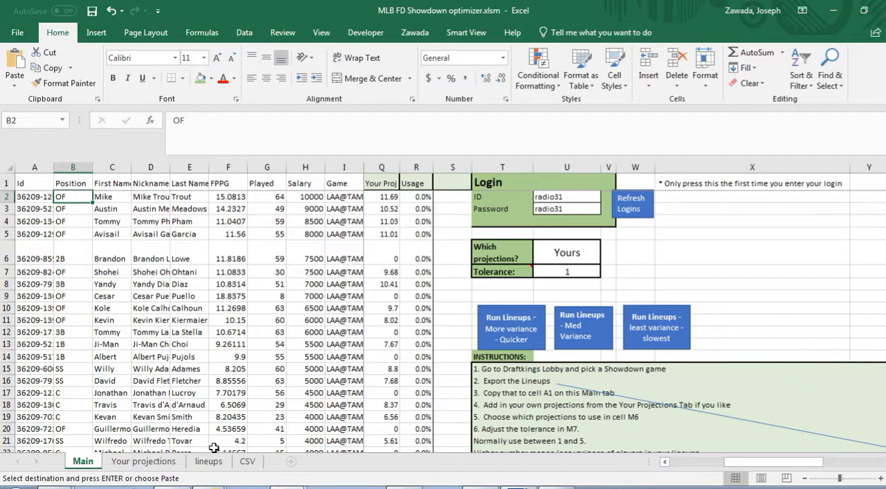
pyautogui.moveTo(436, 479)
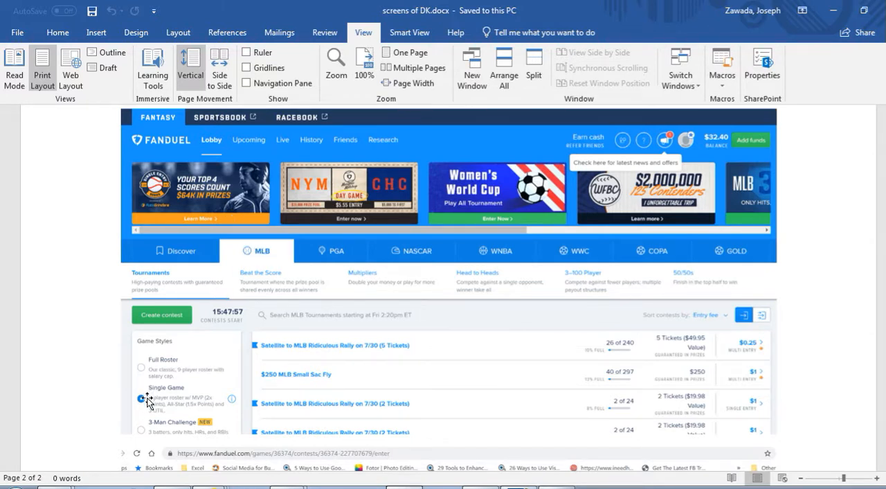
pyautogui.click(141, 399)
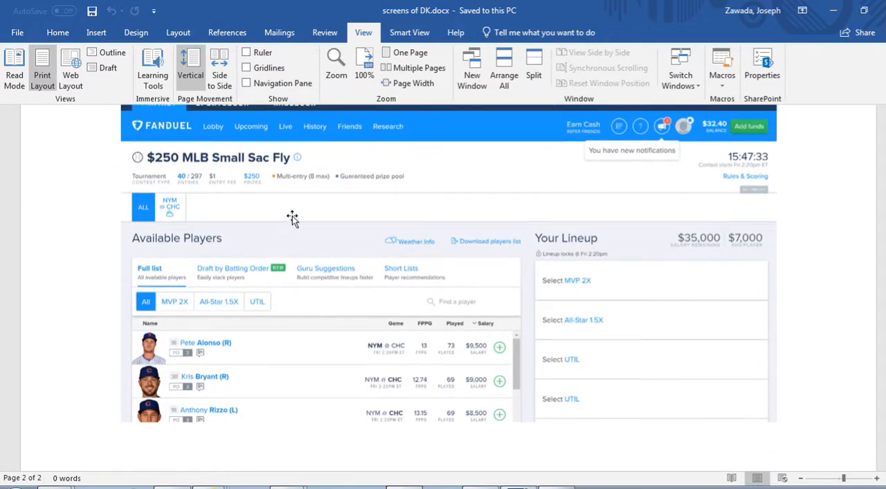
pyautogui.moveTo(321, 287)
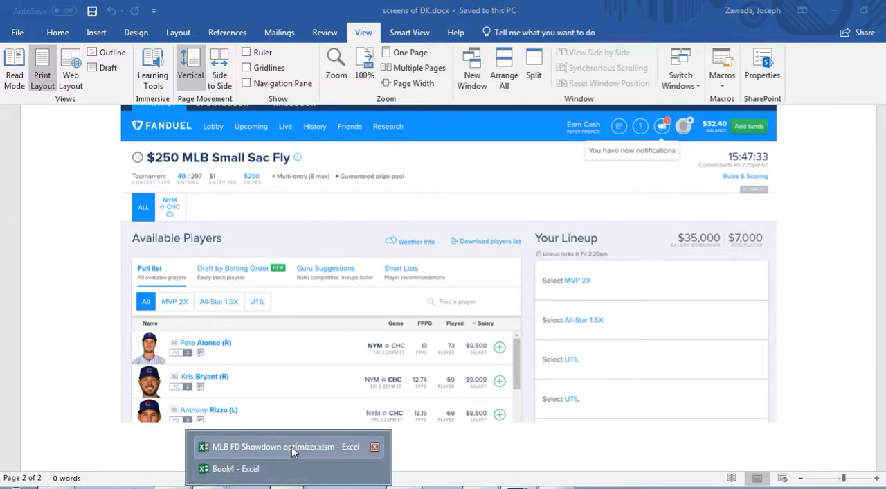
# Return to the MLB FD Showdown optimizer workbook and view its widened Main sheet columns.
pyautogui.click(284, 446)
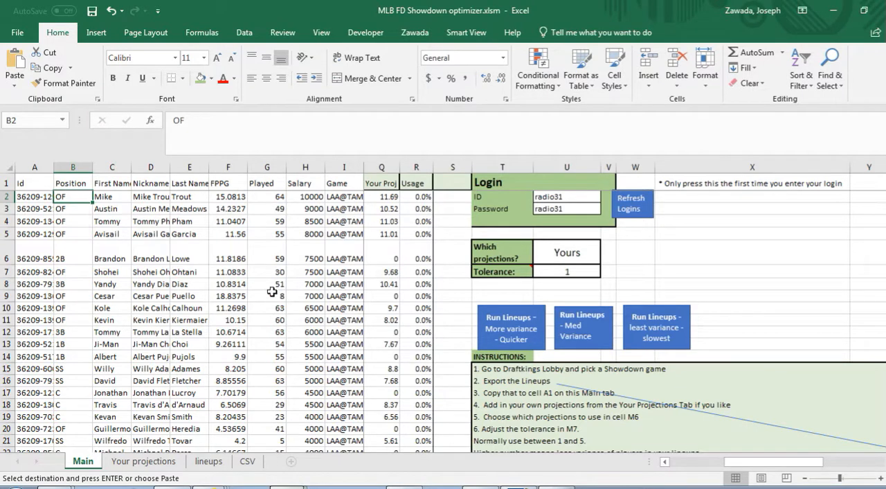
pyautogui.moveTo(281, 435)
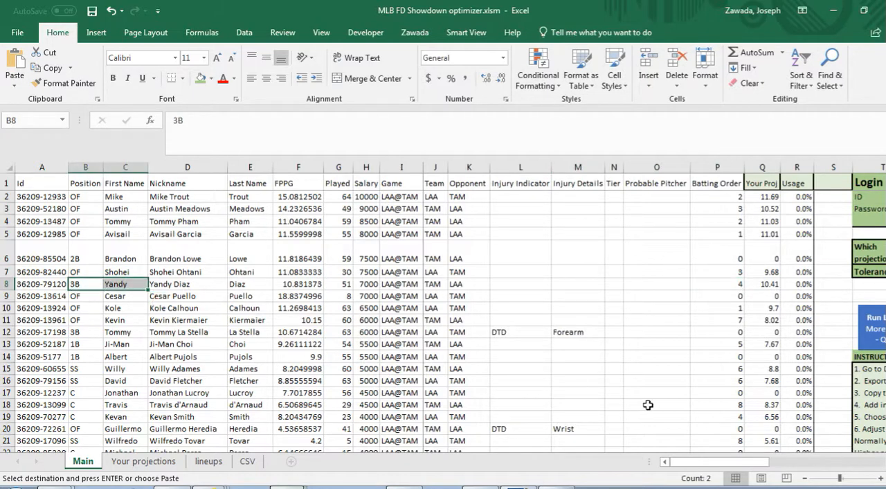
pyautogui.hscroll(3)
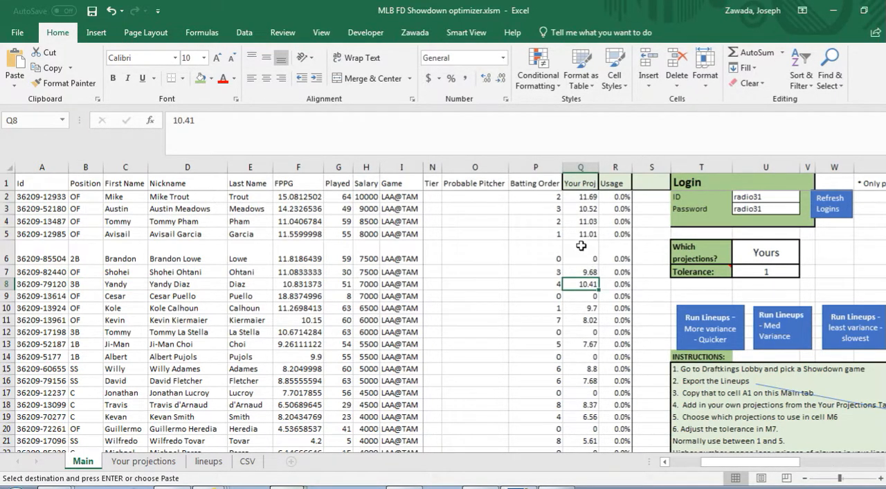
# Replace Mike Trout's 11.69 projection in Q2 with 14.
pyautogui.click(581, 209)
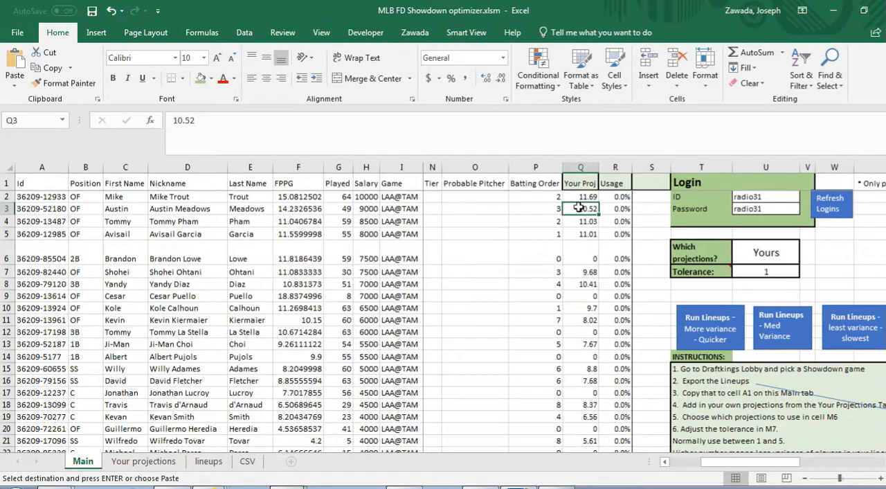
pyautogui.click(580, 221)
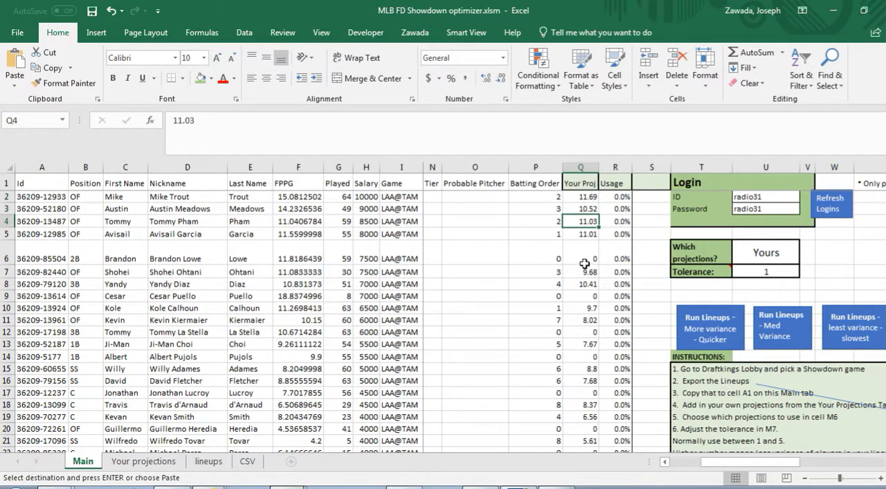
pyautogui.click(580, 233)
pyautogui.write("'4")
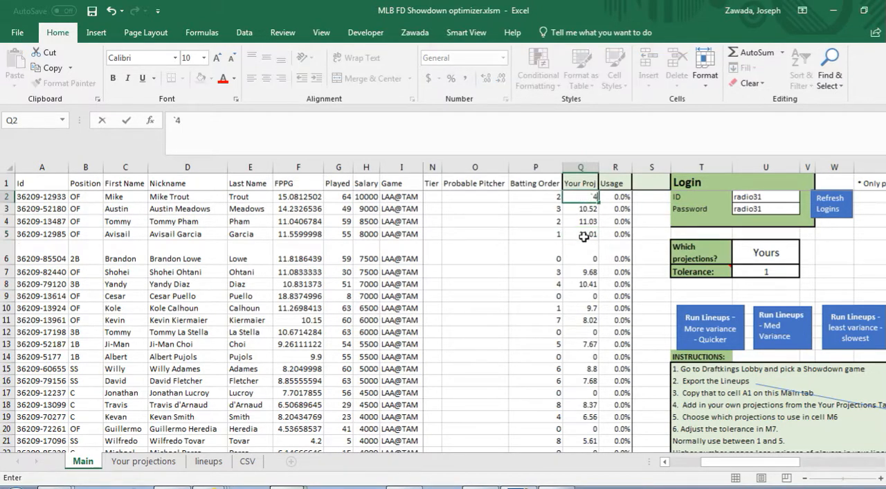
pyautogui.click(580, 208)
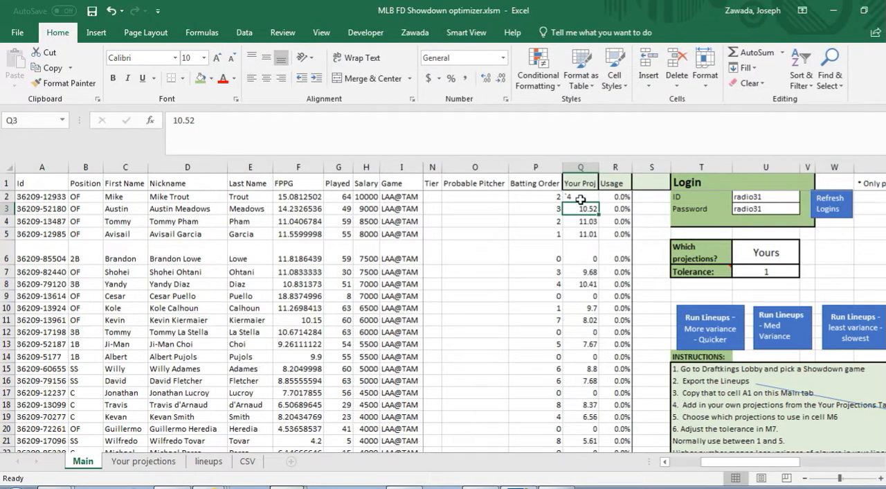
pyautogui.write('14')
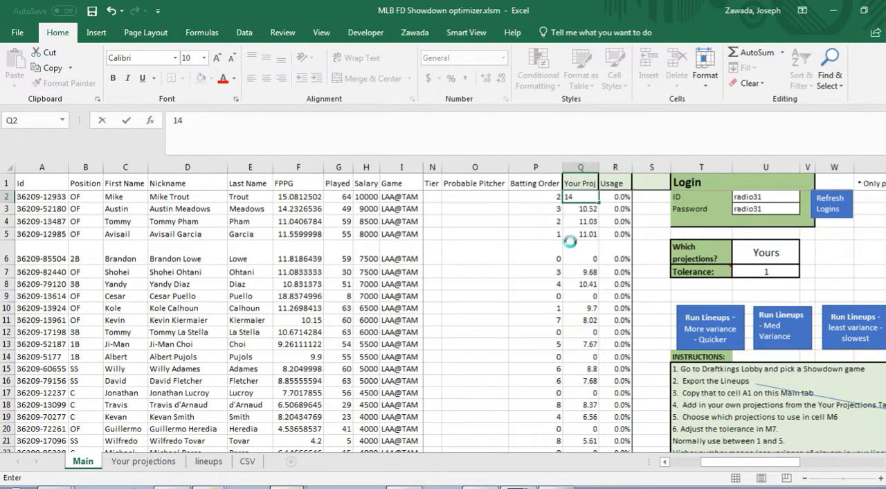
pyautogui.click(580, 258)
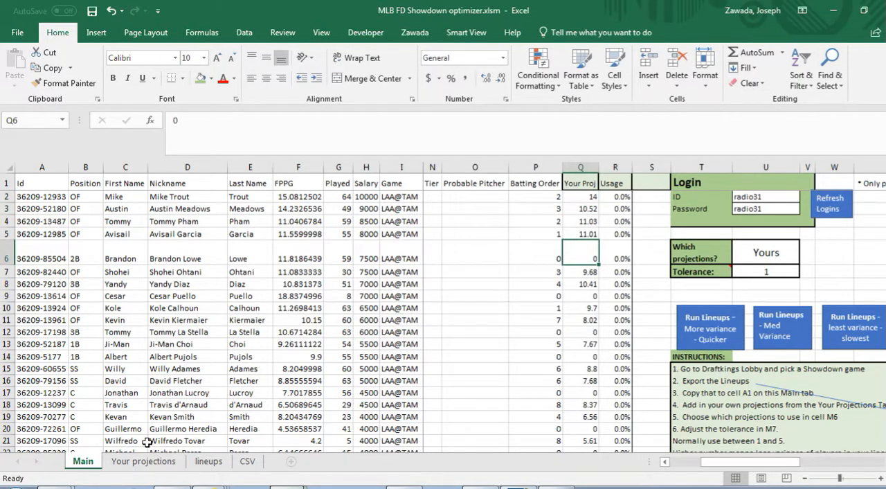
# Inspect the Spelling error? formulas on Your projections and scroll through the player list.
pyautogui.click(143, 460)
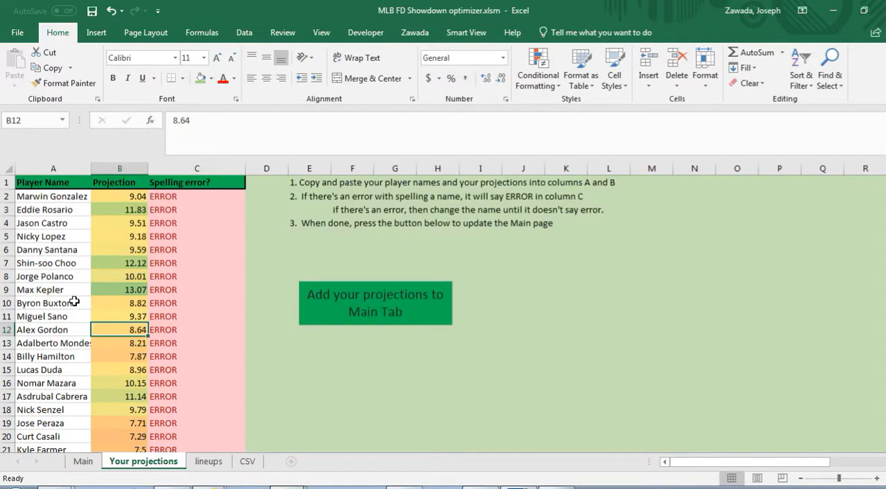
pyautogui.click(53, 262)
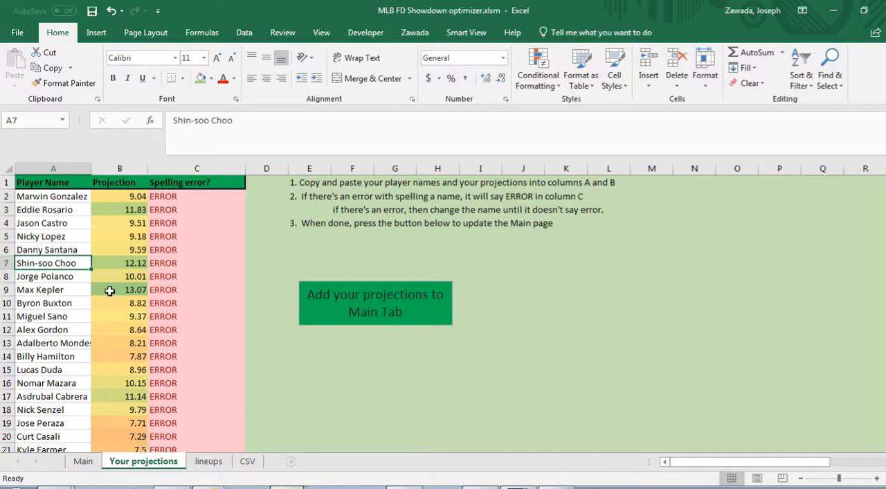
pyautogui.moveTo(58, 295)
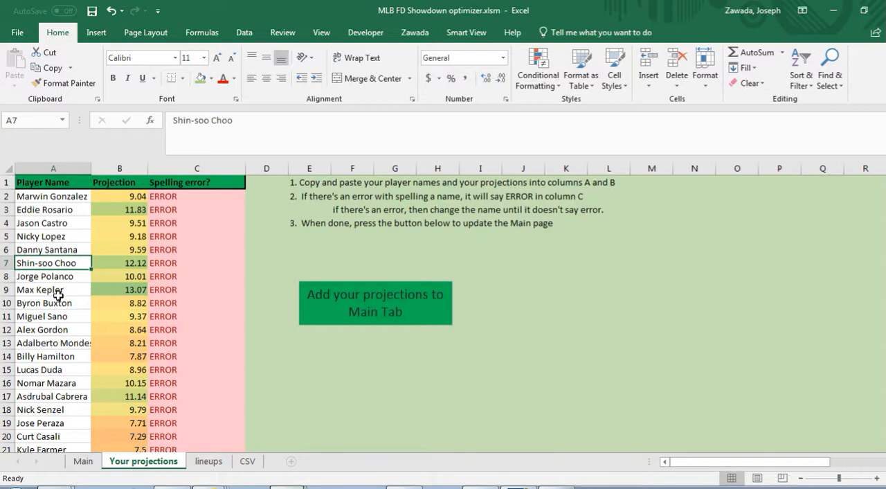
pyautogui.click(119, 263)
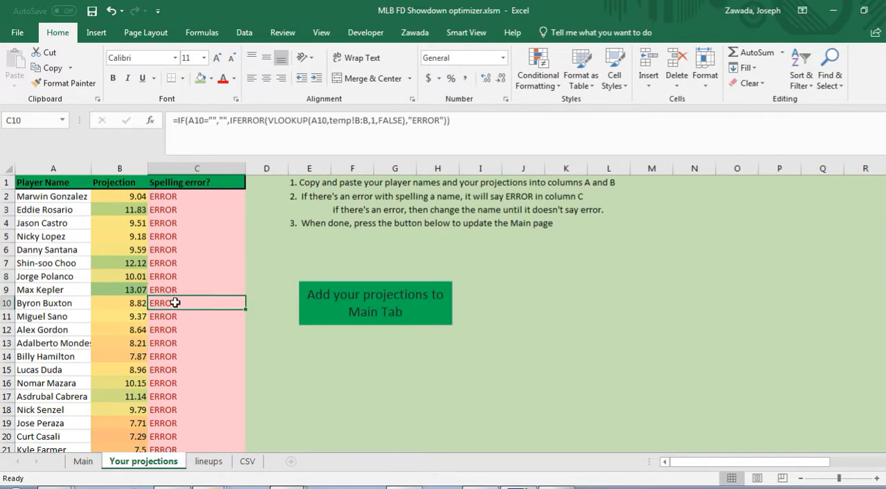
pyautogui.scroll(-3)
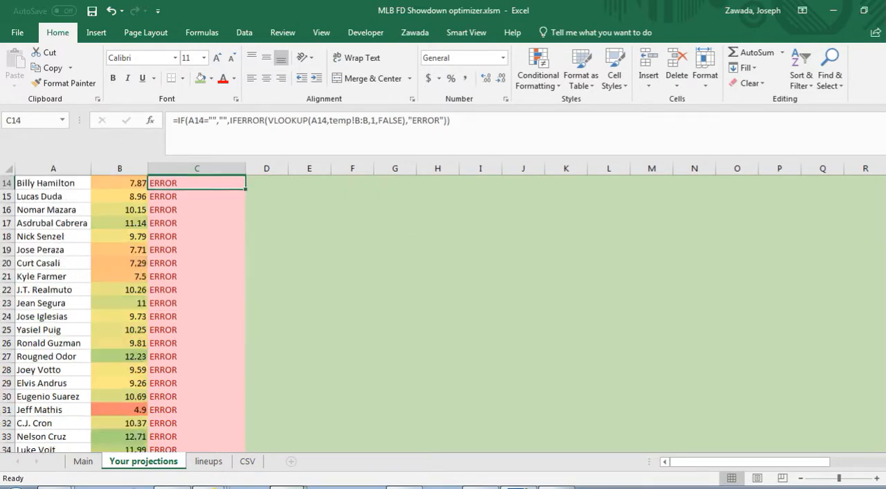
pyautogui.scroll(-3)
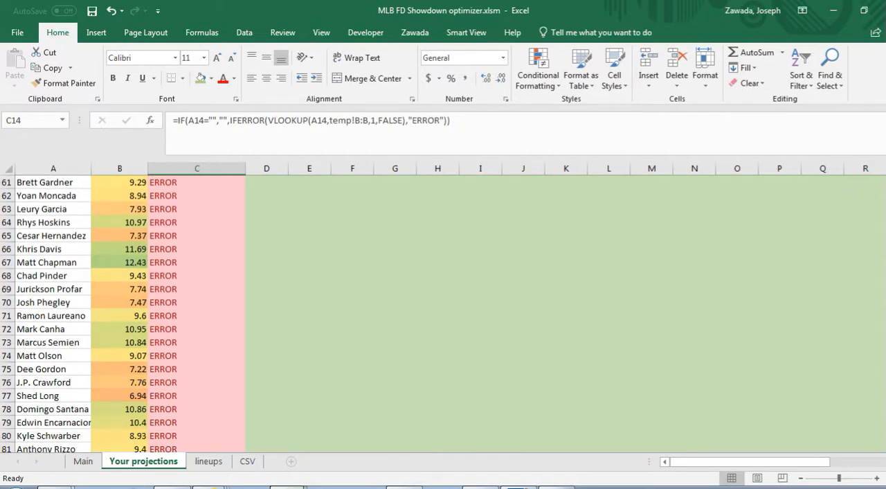
pyautogui.scroll(-3)
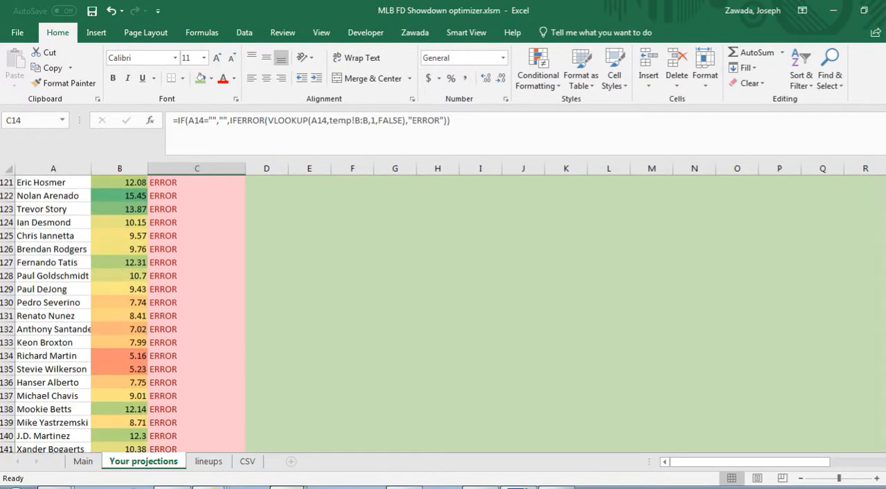
pyautogui.click(197, 315)
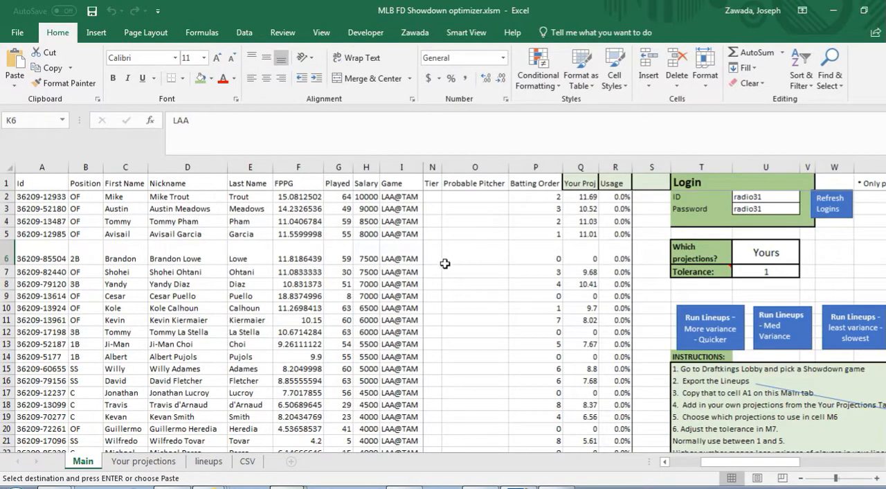
pyautogui.click(580, 258)
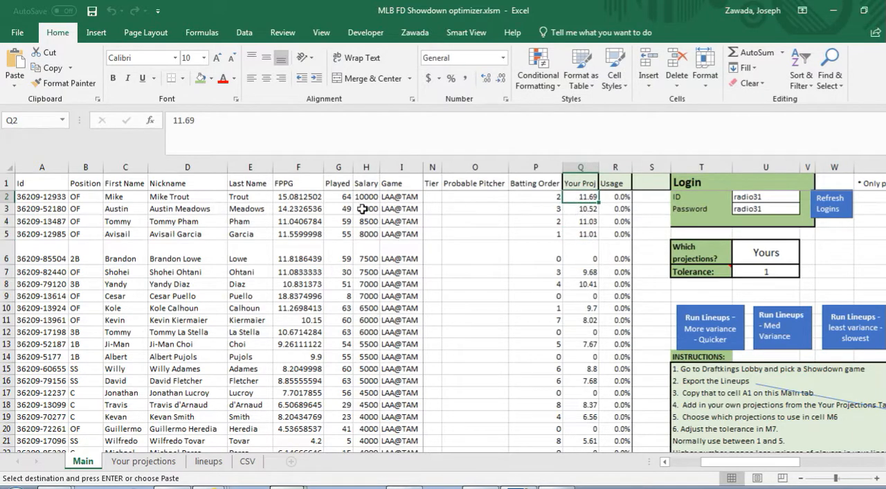
pyautogui.click(581, 271)
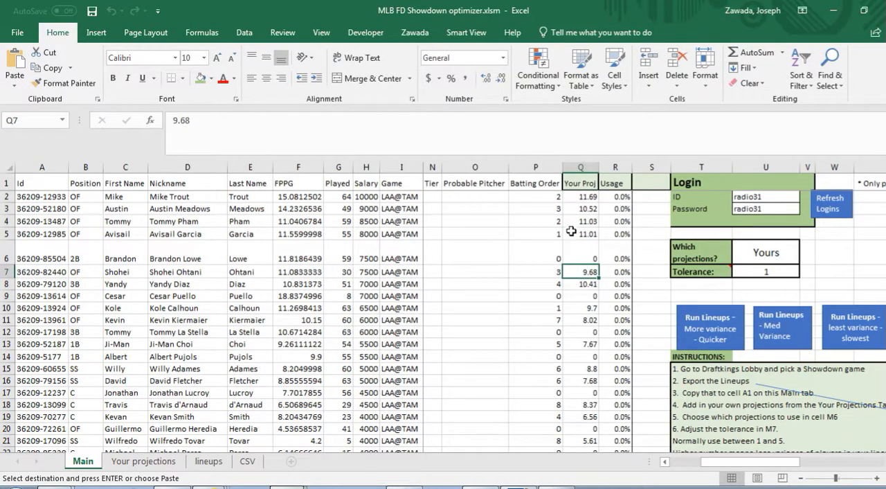
pyautogui.click(580, 220)
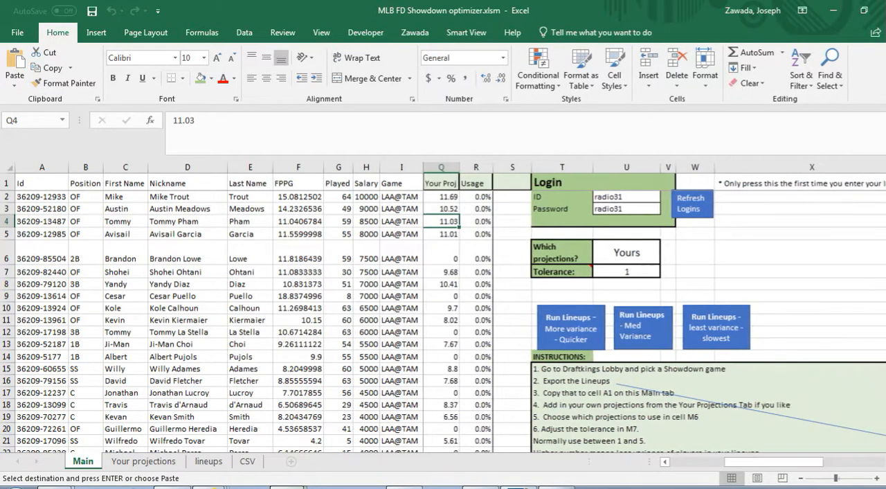
pyautogui.moveTo(670, 323)
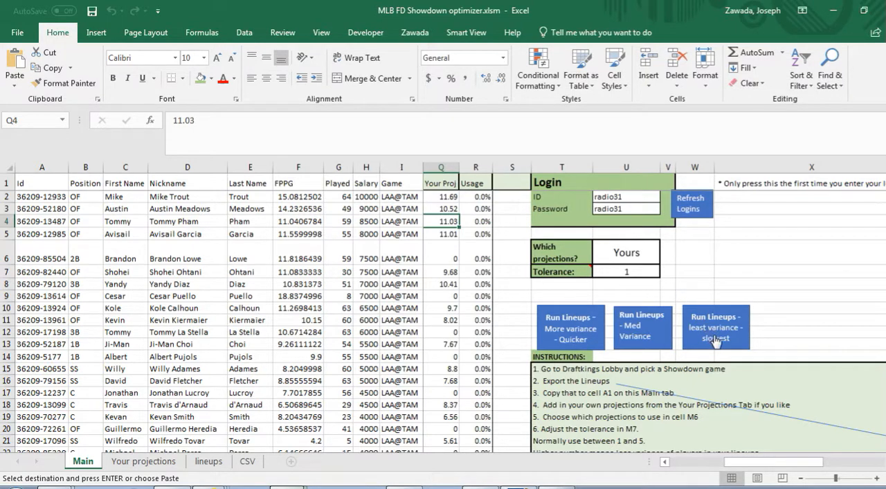
pyautogui.moveTo(571, 356)
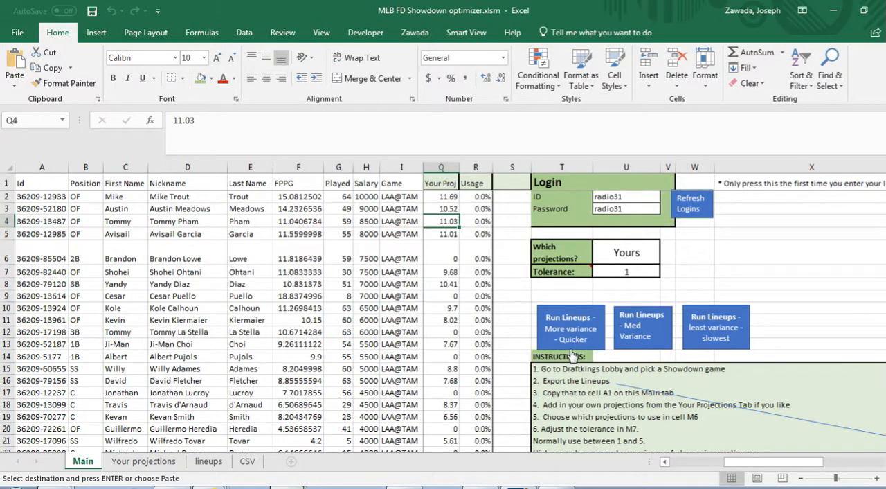
pyautogui.moveTo(540, 329)
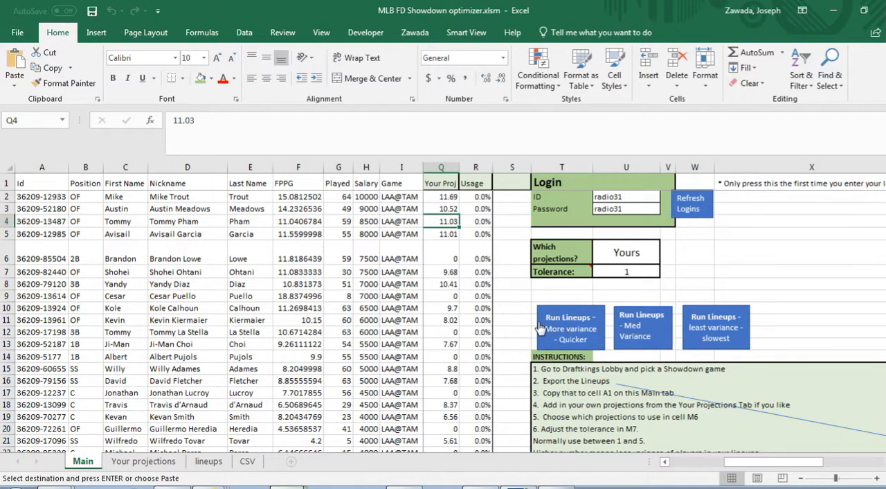
pyautogui.moveTo(565, 340)
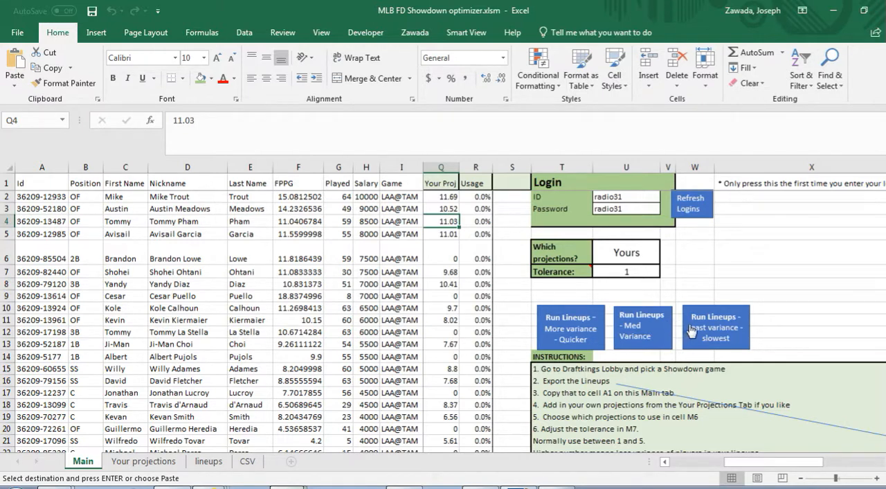
pyautogui.moveTo(728, 288)
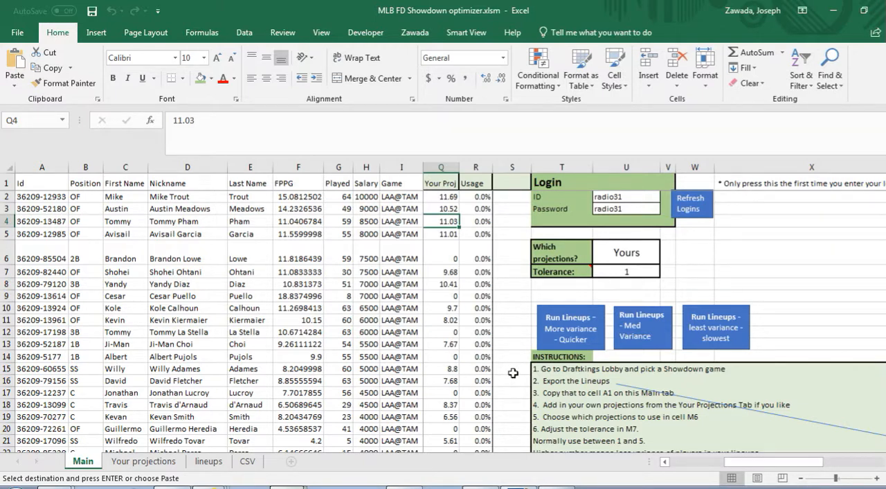
pyautogui.click(440, 380)
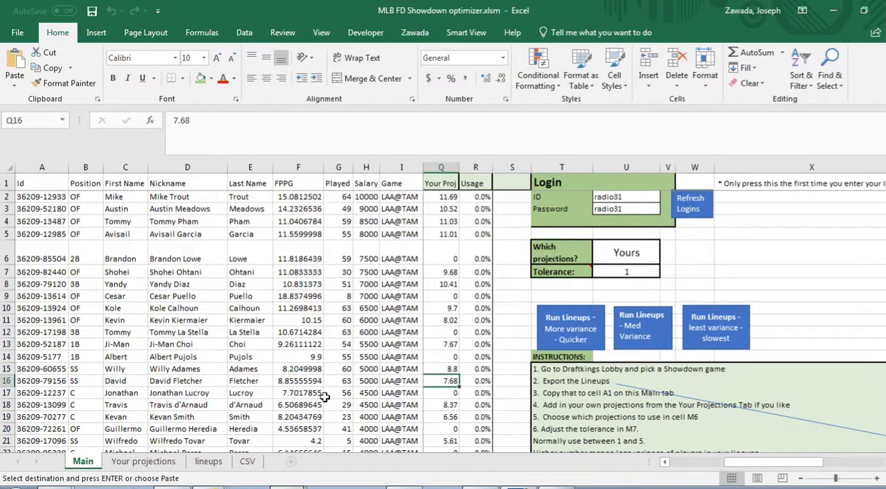
pyautogui.moveTo(483, 333)
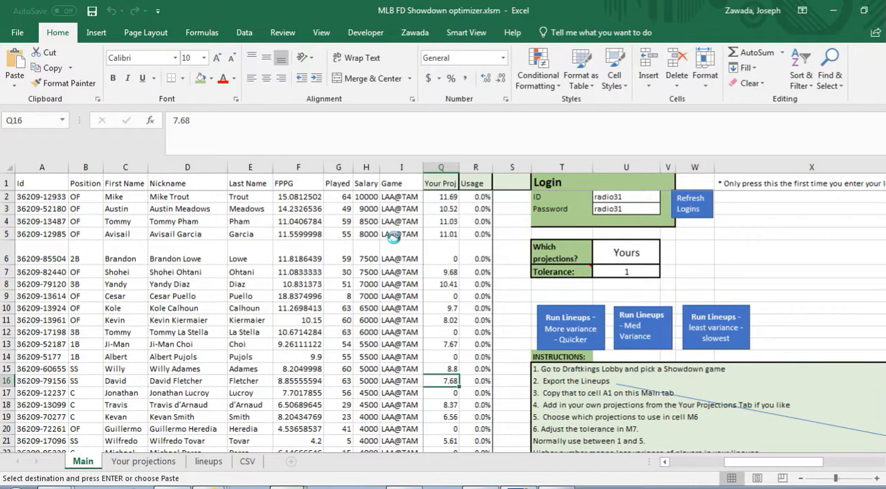
# Review the generated lineups, including the Avisail Garcia MVP picks.
pyautogui.click(209, 461)
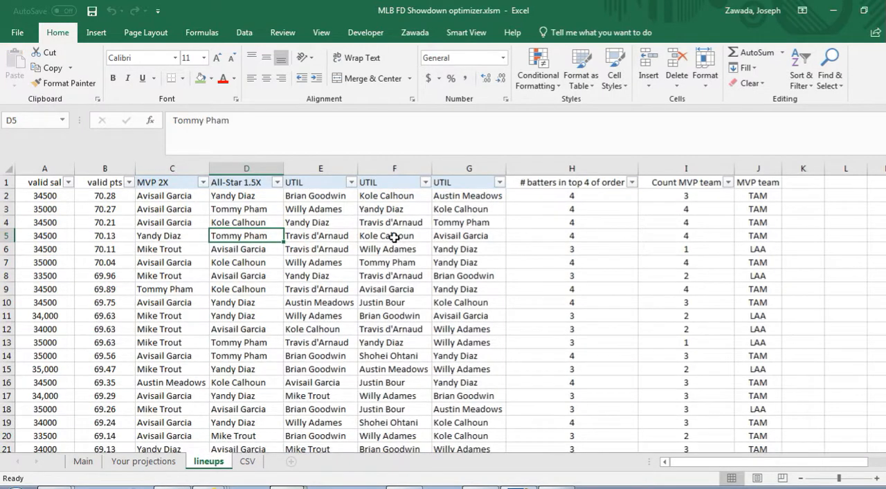
pyautogui.click(171, 209)
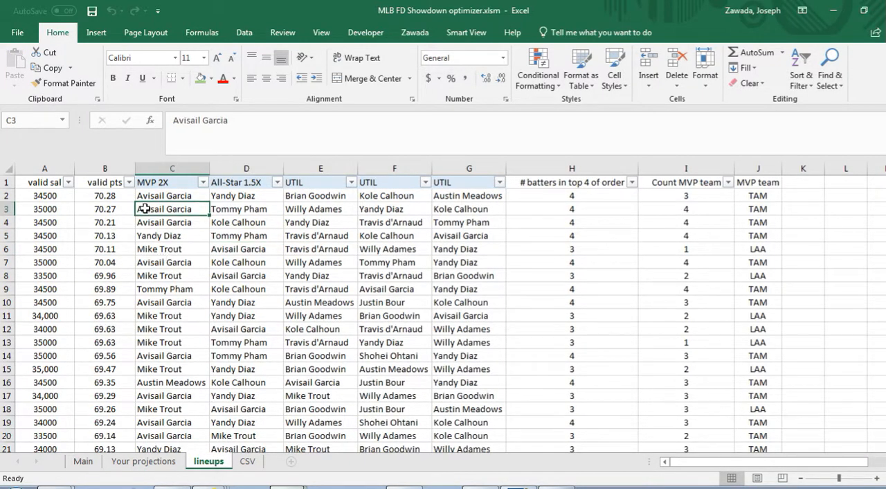
pyautogui.click(172, 261)
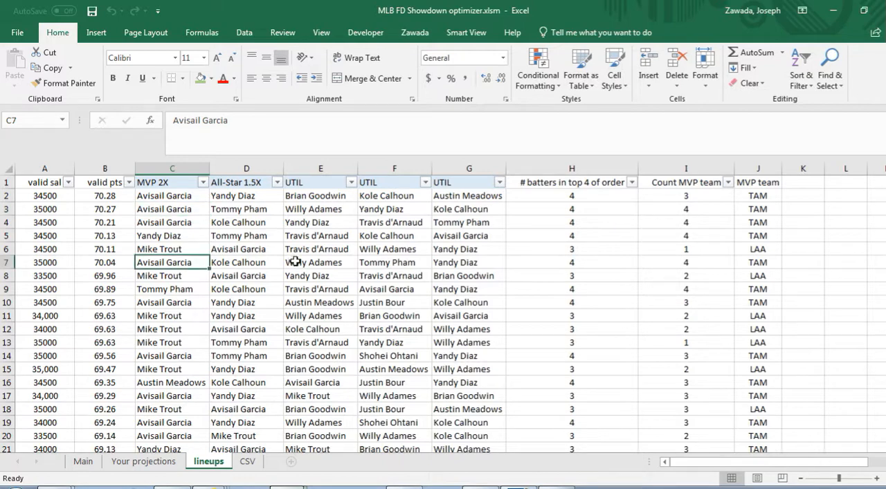
pyautogui.scroll(-3)
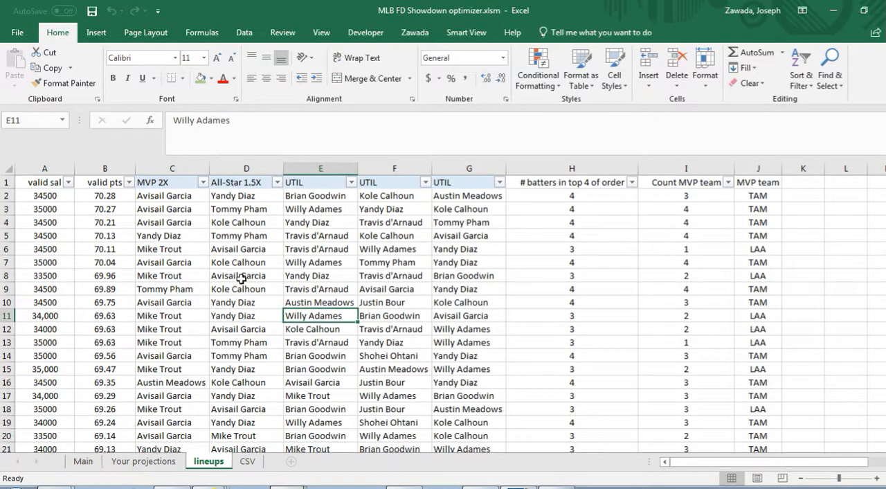
# View the CSV sheet's ID:name lineup entries for MVP, All-Star and UTIL.
pyautogui.click(247, 461)
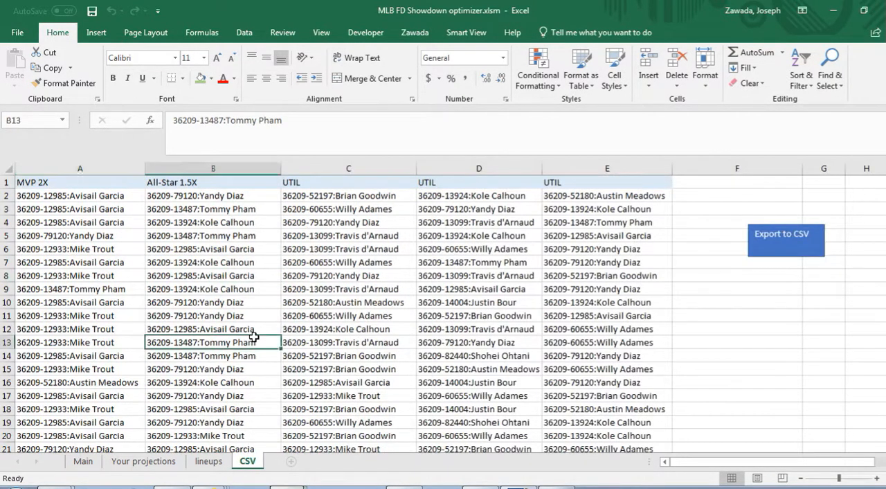
pyautogui.scroll(-3)
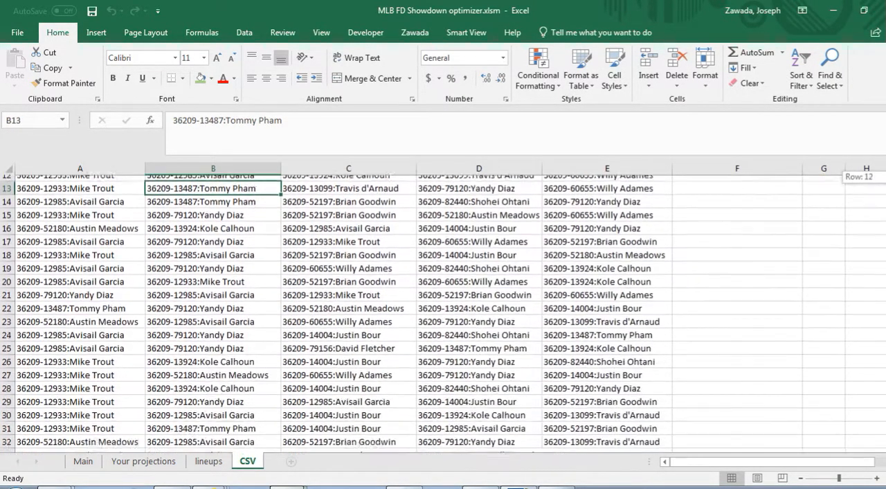
pyautogui.scroll(-3)
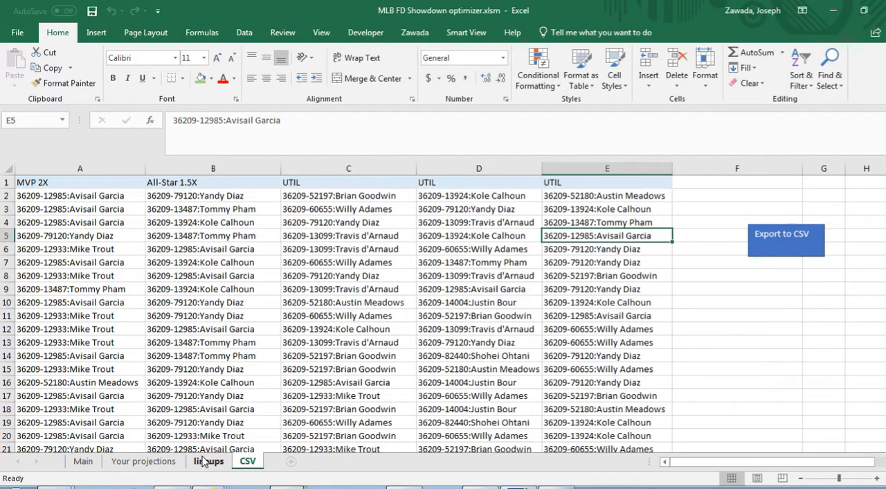
# Return to the lineups sheet and check UTIL slots and projected point totals.
pyautogui.click(208, 461)
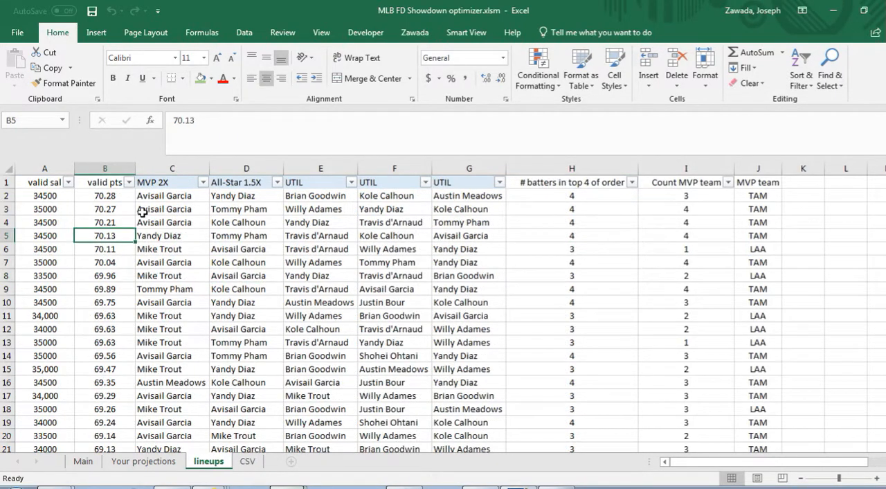
pyautogui.click(246, 235)
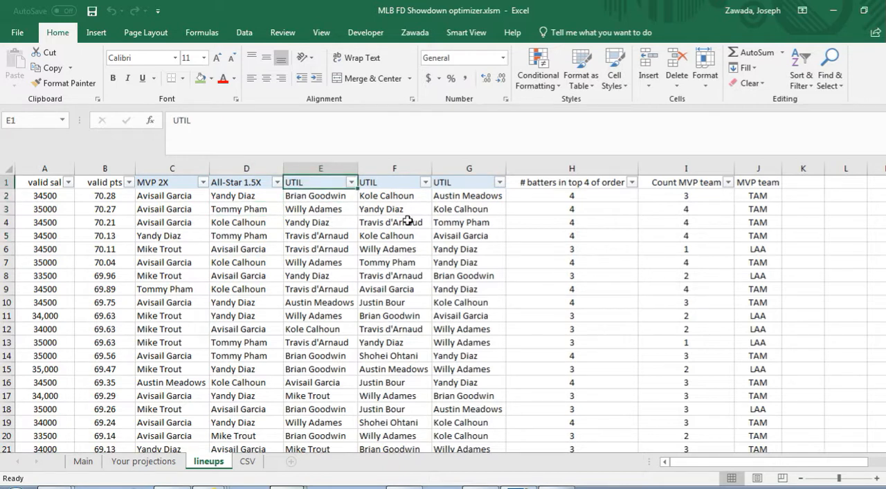
pyautogui.moveTo(284, 191)
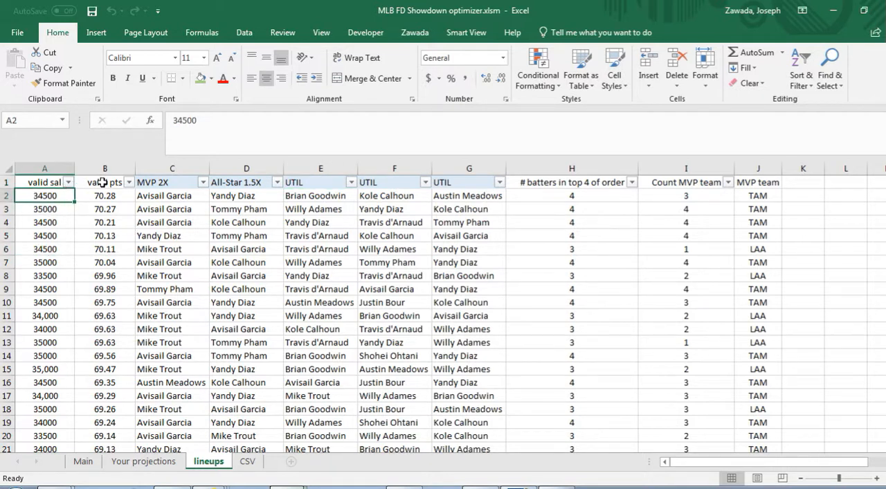
pyautogui.click(105, 289)
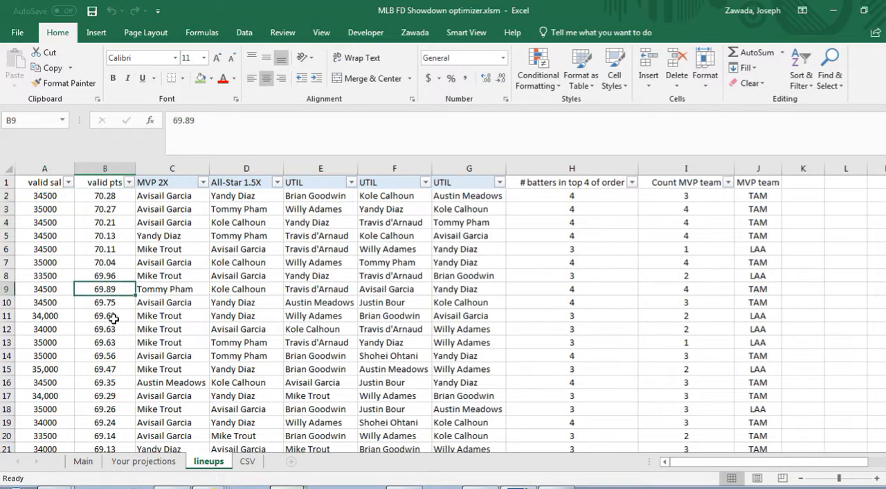
pyautogui.click(105, 355)
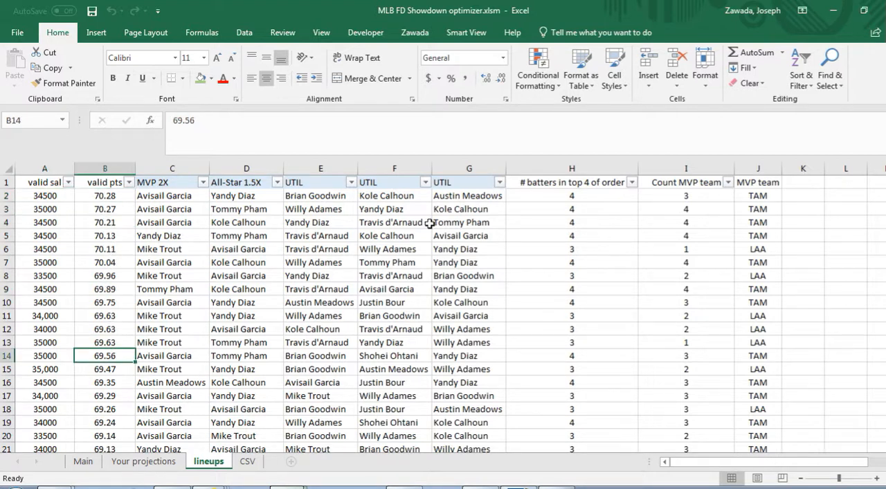
# Inspect the # batters in top 4 of order column and open its filter choices.
pyautogui.click(572, 195)
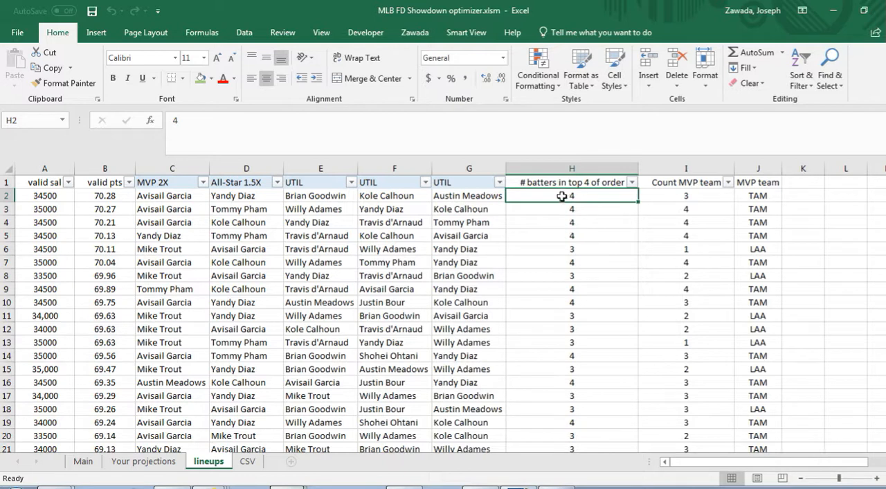
pyautogui.click(572, 183)
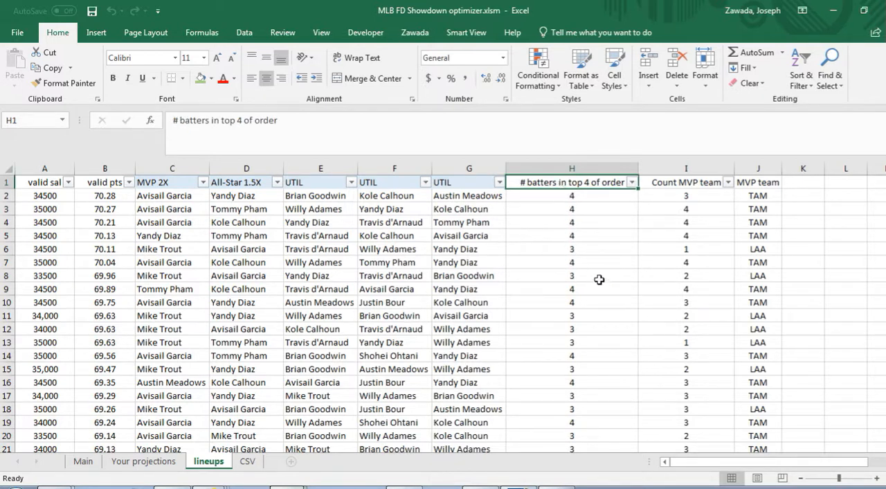
pyautogui.click(572, 275)
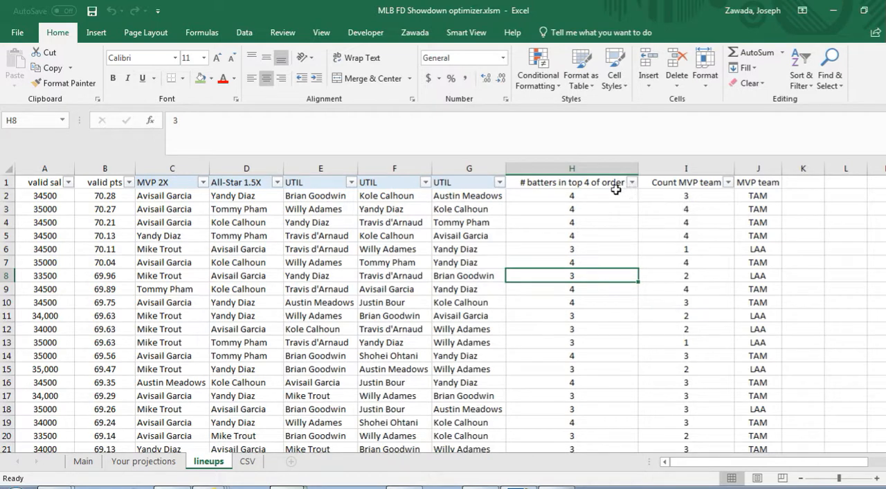
pyautogui.click(631, 182)
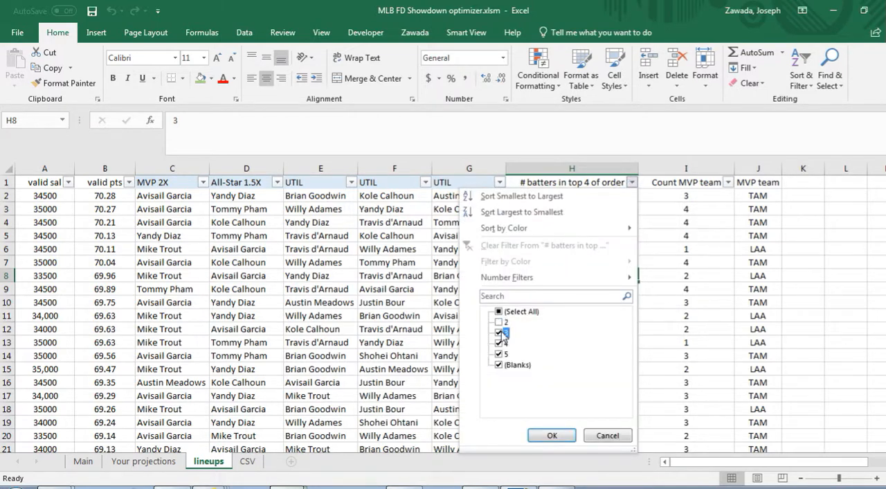
pyautogui.click(498, 332)
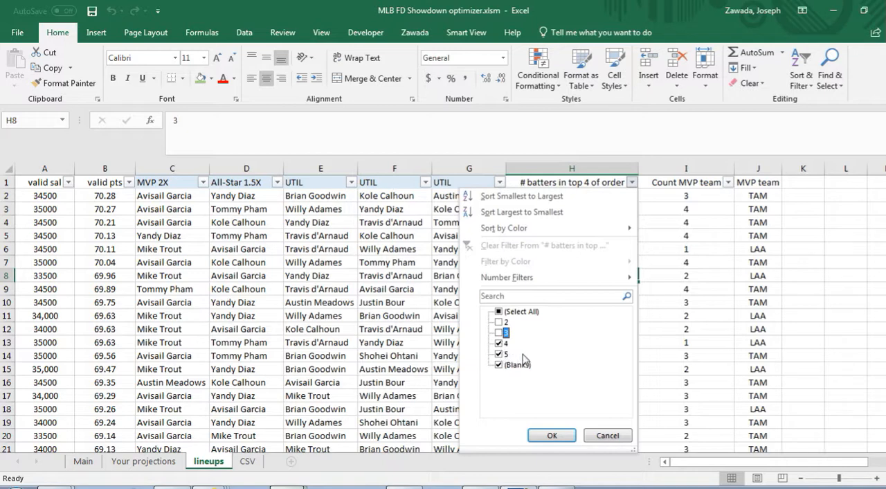
pyautogui.click(552, 435)
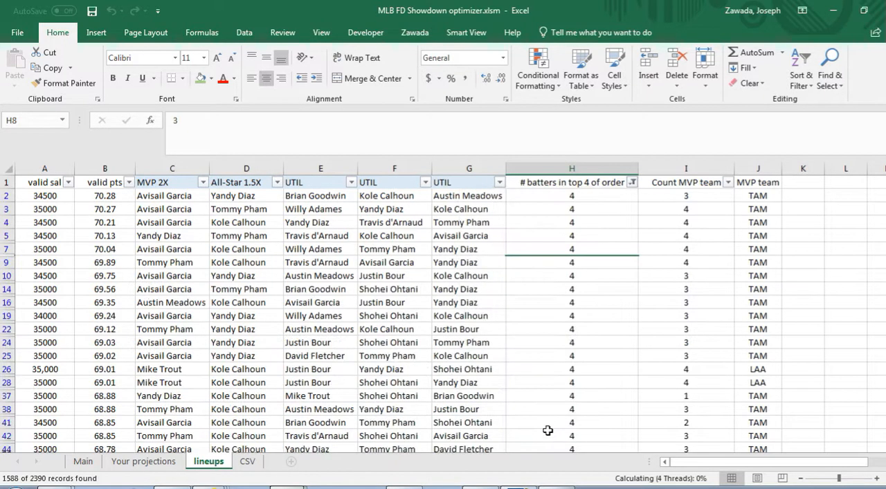
pyautogui.click(572, 248)
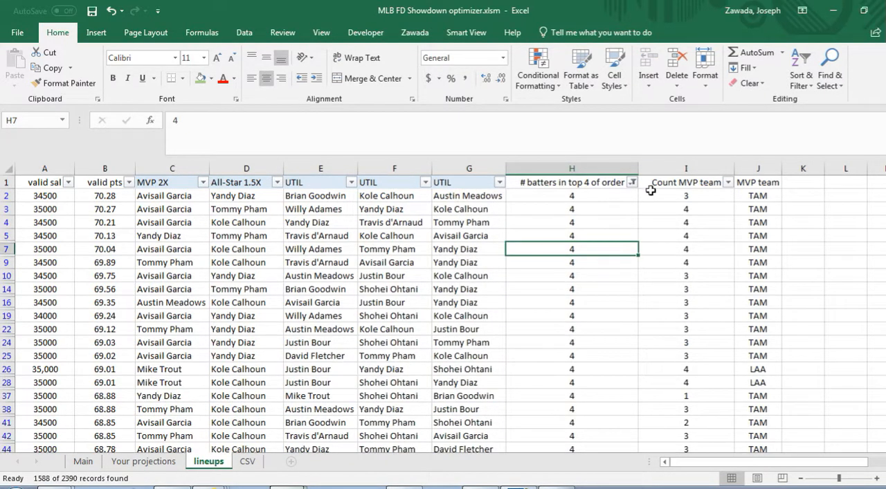
pyautogui.click(687, 195)
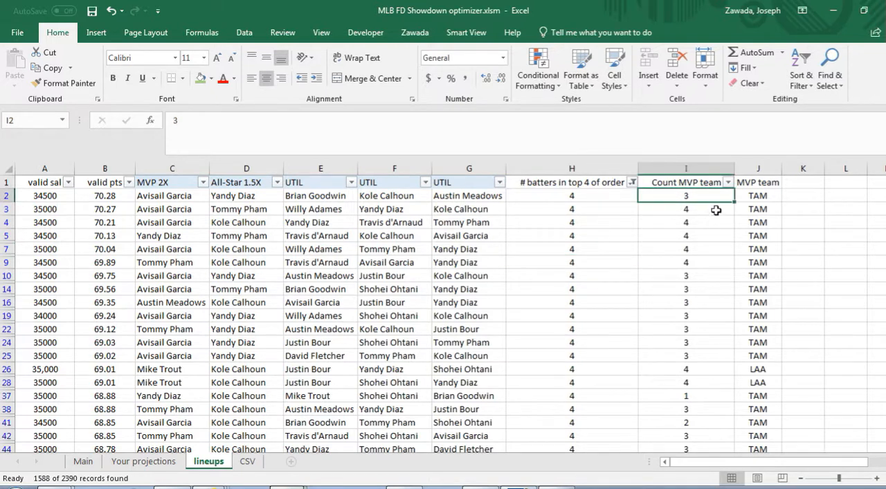
pyautogui.click(757, 195)
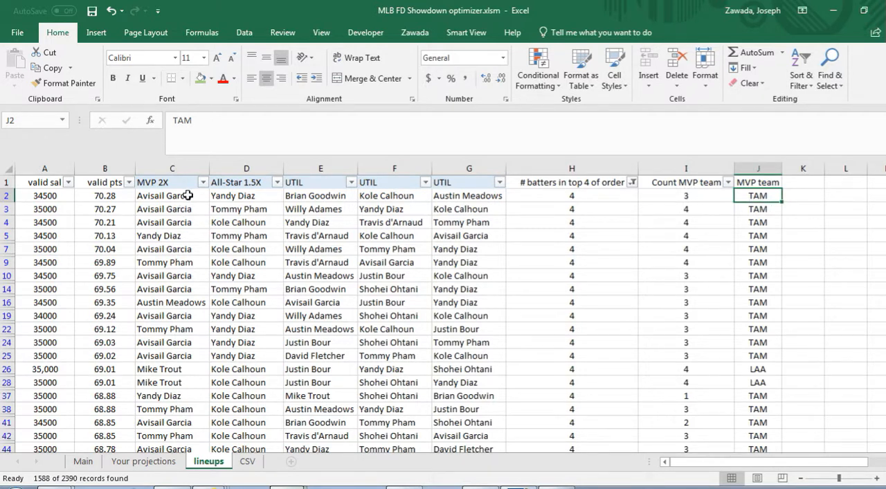
pyautogui.click(320, 195)
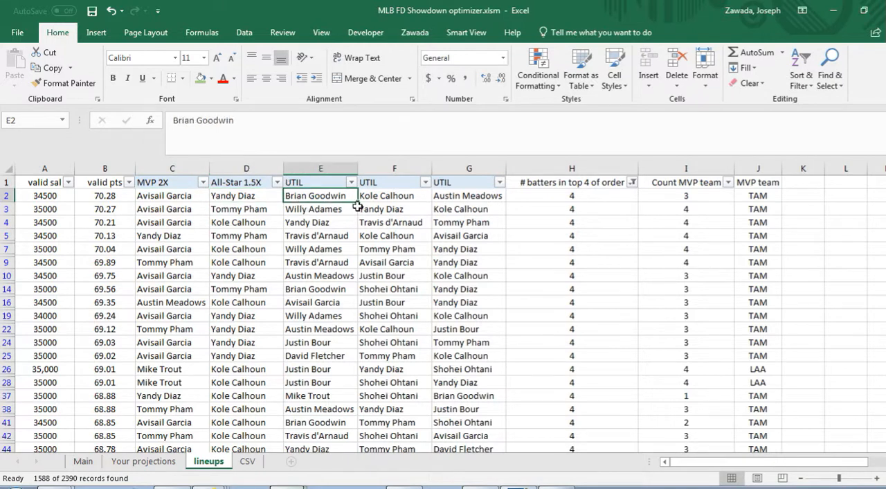
pyautogui.click(468, 196)
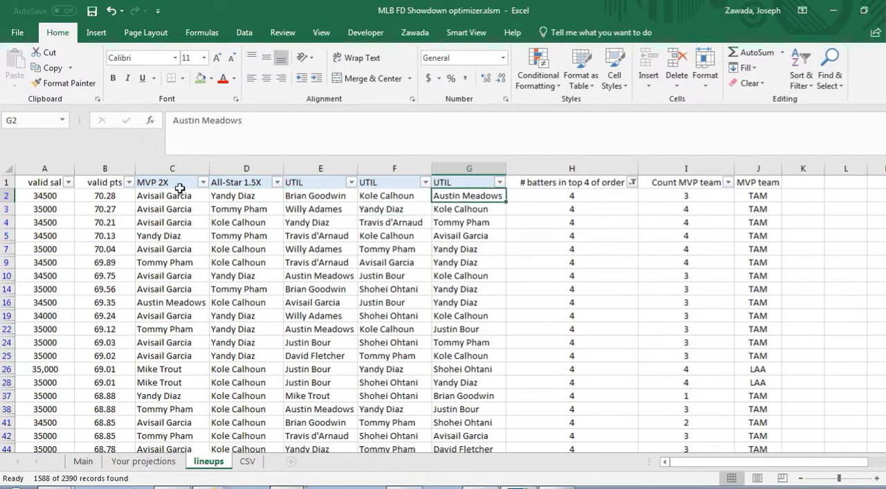
pyautogui.click(171, 195)
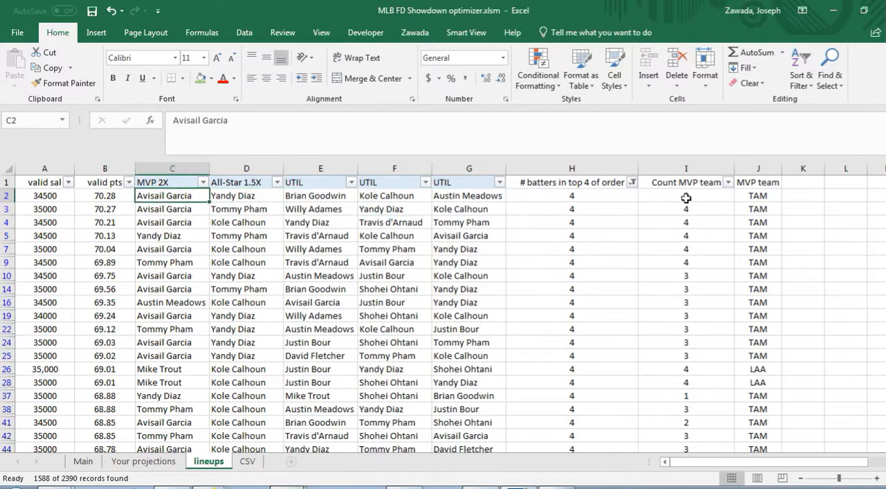
pyautogui.click(686, 249)
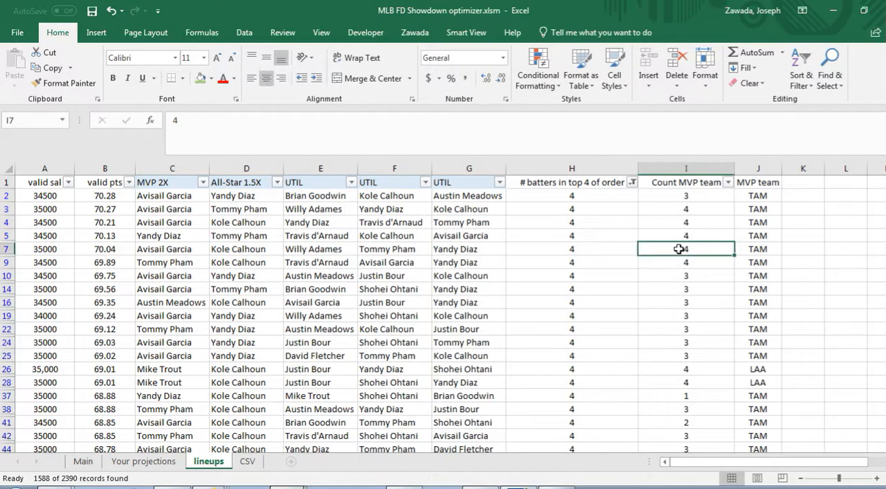
pyautogui.click(687, 221)
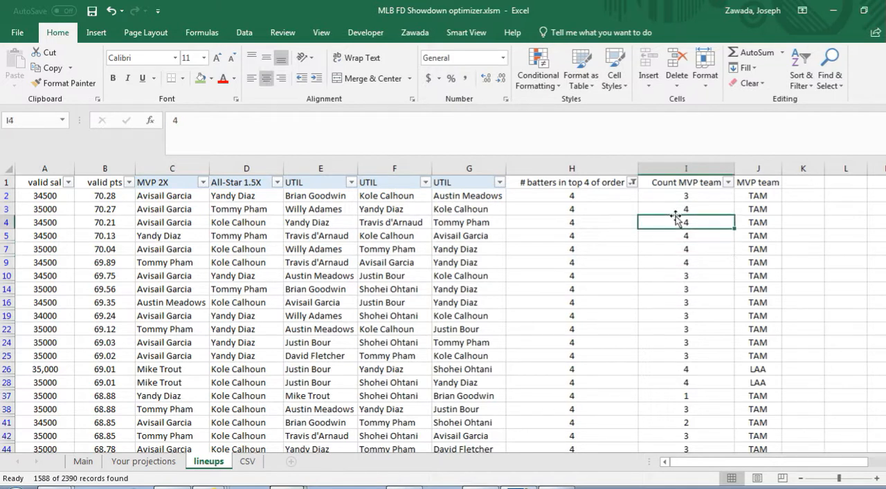
pyautogui.click(685, 195)
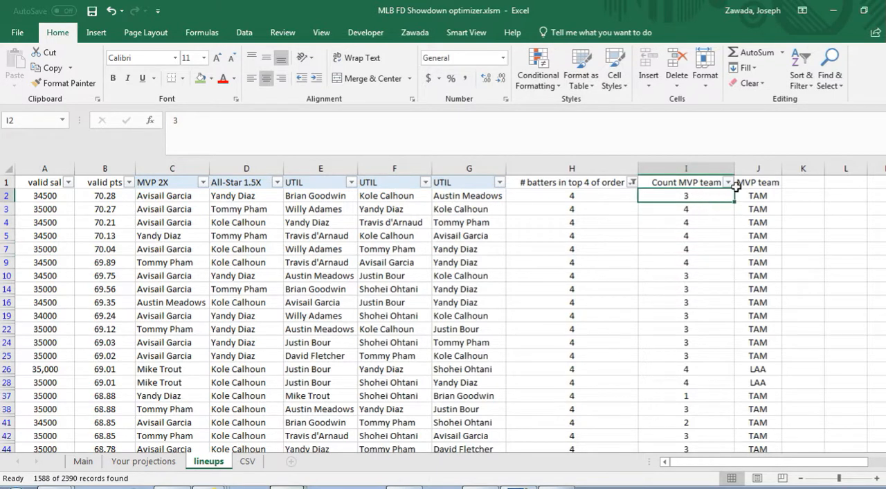
# Filter Count MVP team to 4, leaving 32 of 2390 lineups, then check the CSV sheet.
pyautogui.click(729, 182)
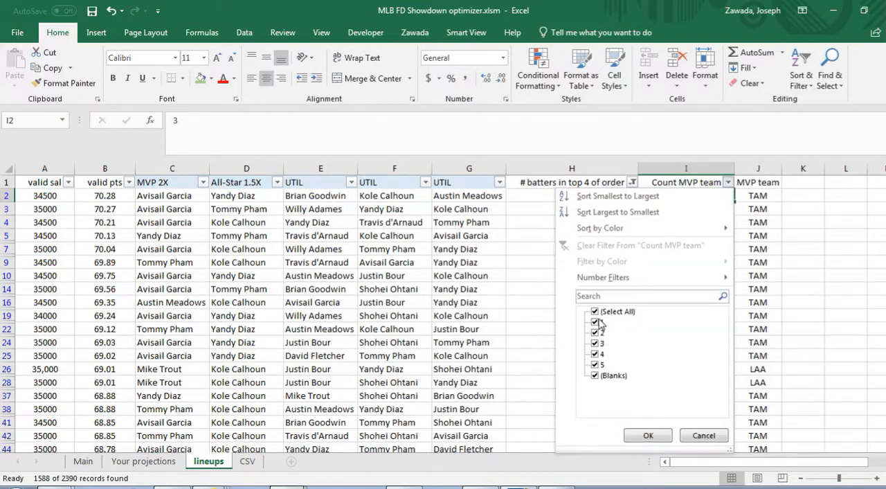
pyautogui.click(594, 311)
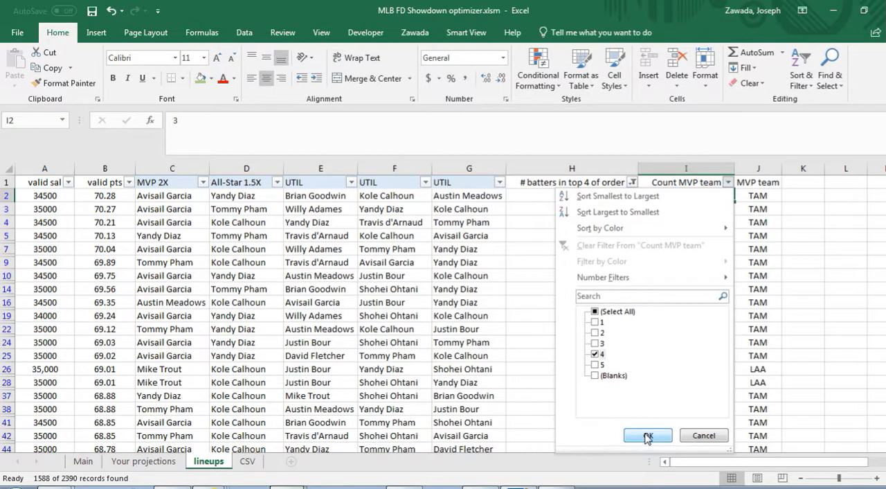
pyautogui.click(647, 434)
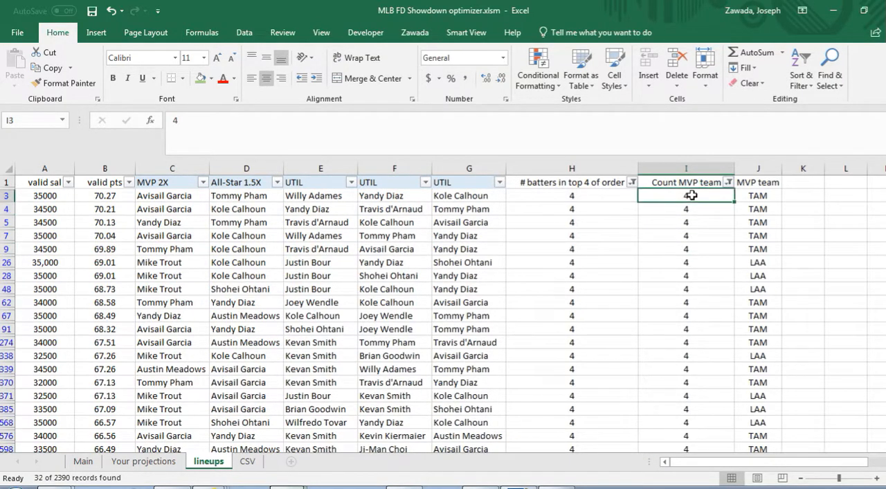
pyautogui.click(757, 249)
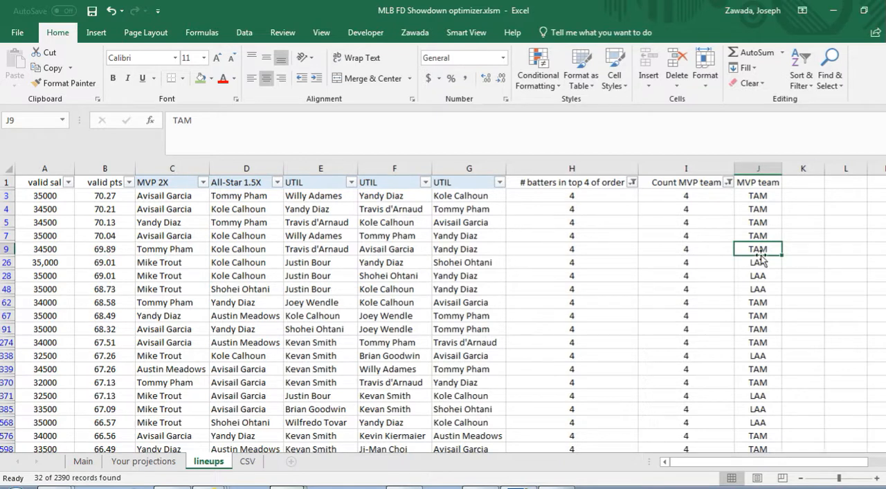
pyautogui.click(757, 262)
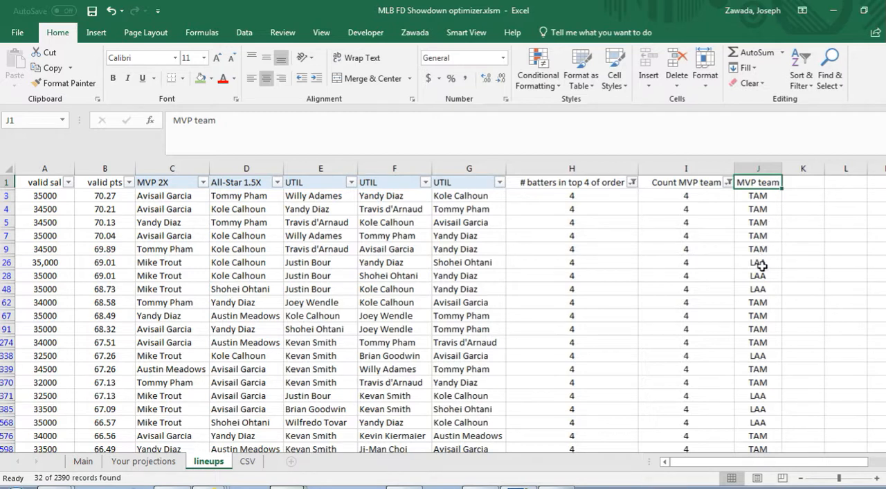
pyautogui.moveTo(171, 201)
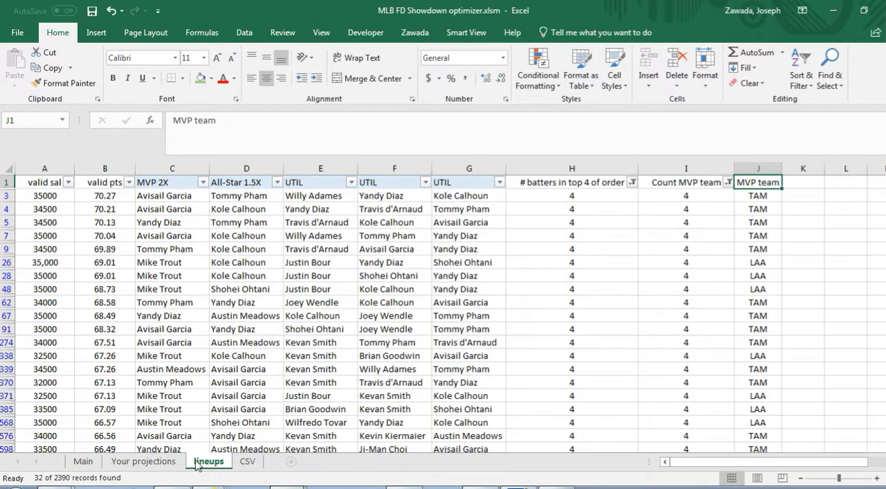
pyautogui.click(247, 461)
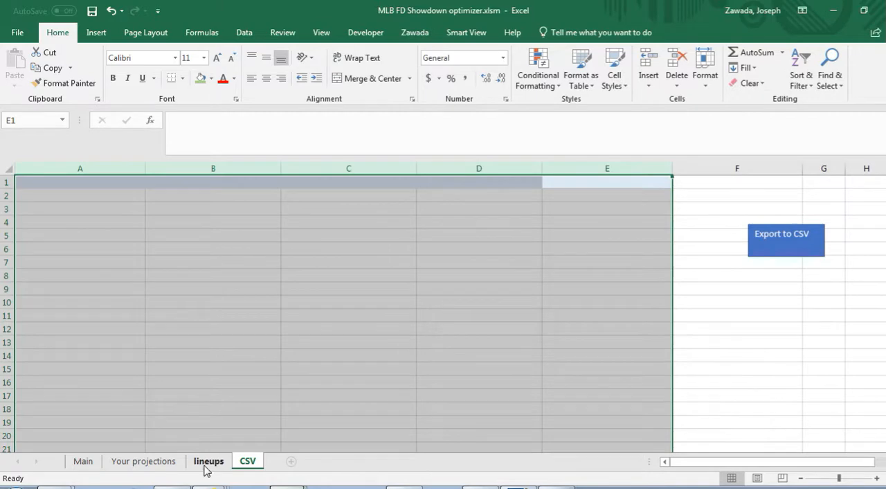
# Copy filtered lineup columns C:G with headers into CSV sheet cell A1.
pyautogui.click(208, 461)
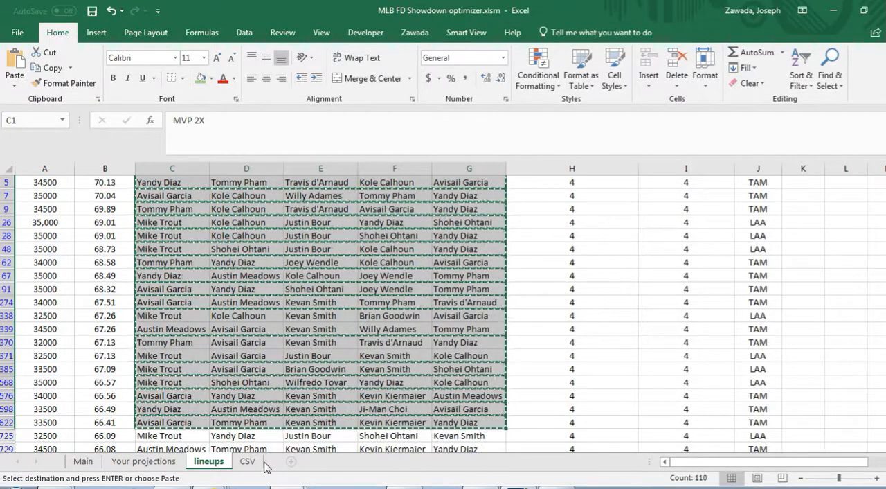
pyautogui.click(247, 461)
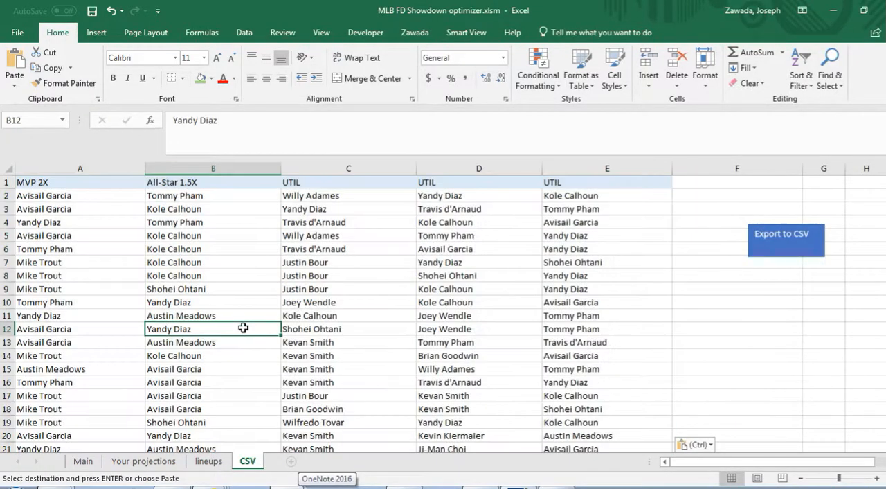
pyautogui.moveTo(772, 250)
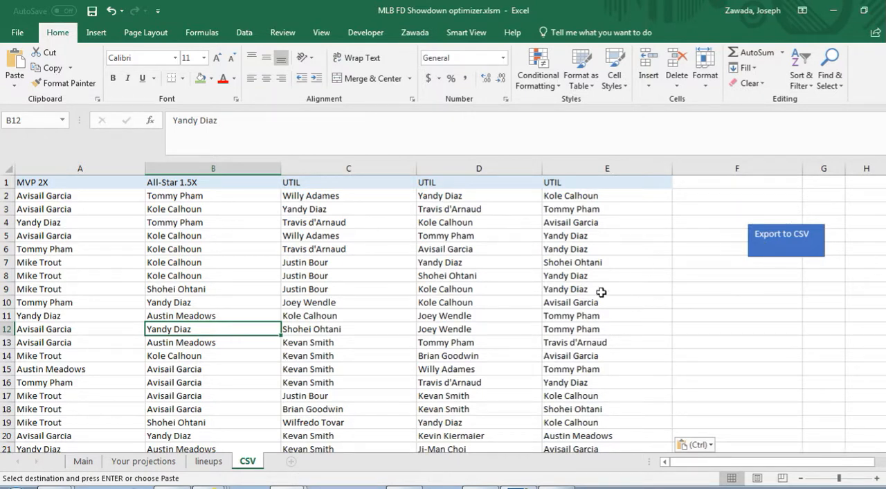
pyautogui.moveTo(393, 300)
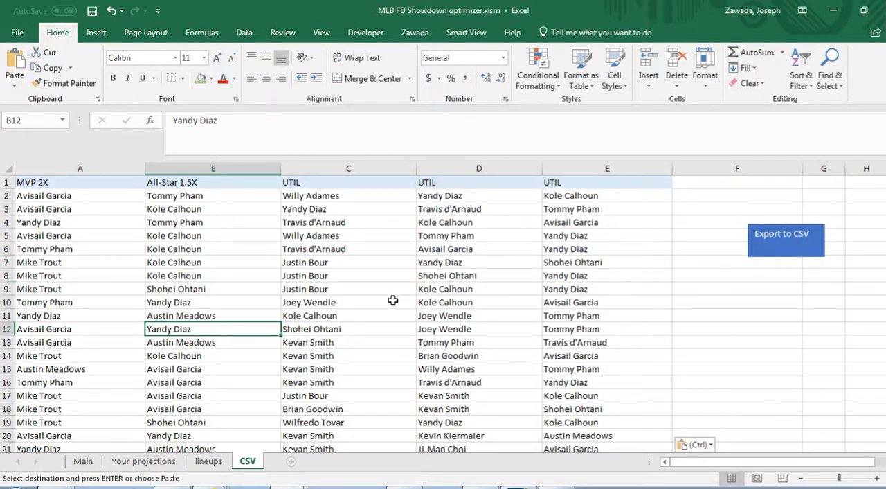
pyautogui.moveTo(346, 467)
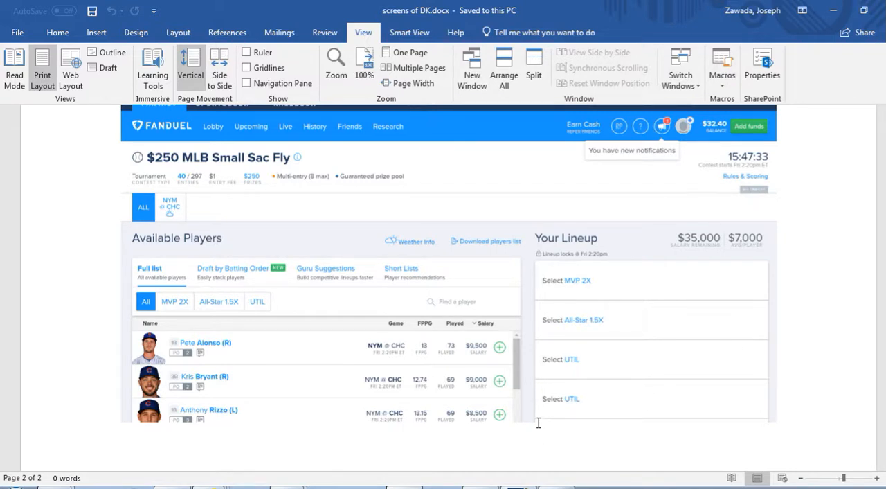
pyautogui.moveTo(802, 8)
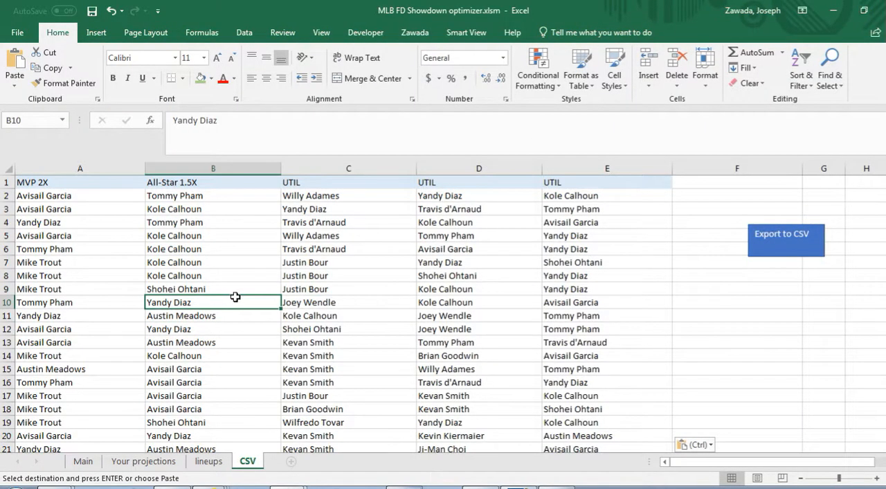
pyautogui.moveTo(223, 306)
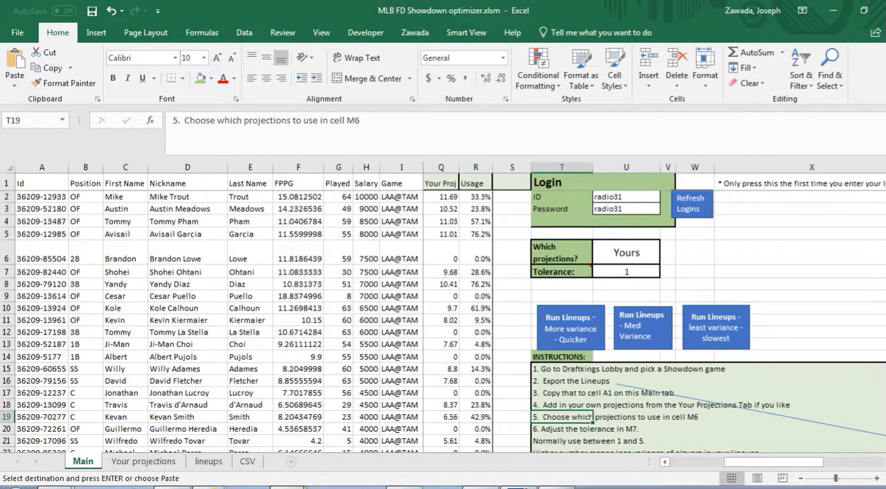
# Scroll the Main sheet down to the numbered INSTRUCTIONS box.
pyautogui.scroll(-3)
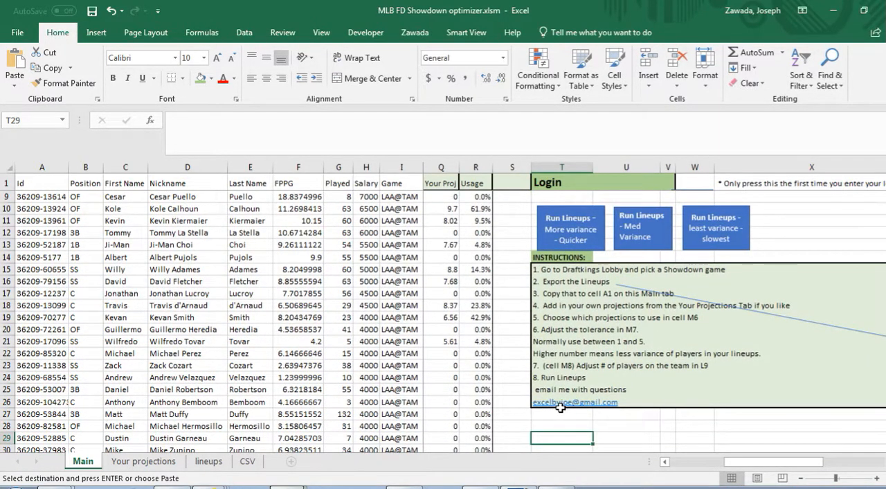
pyautogui.moveTo(563, 427)
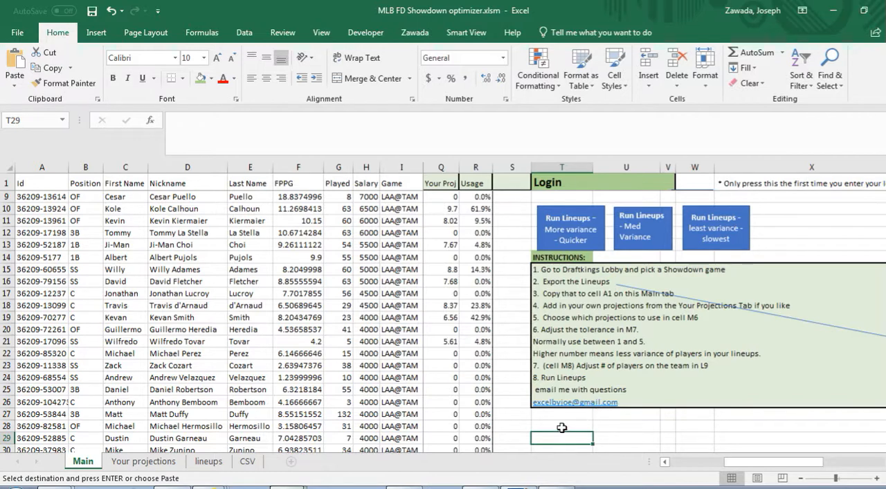